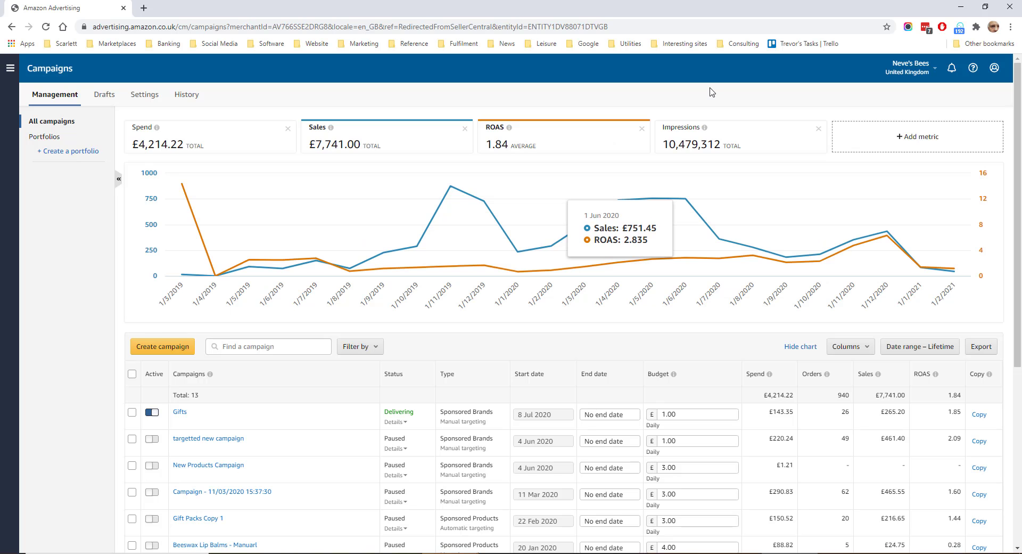
mouse_move(312, 282)
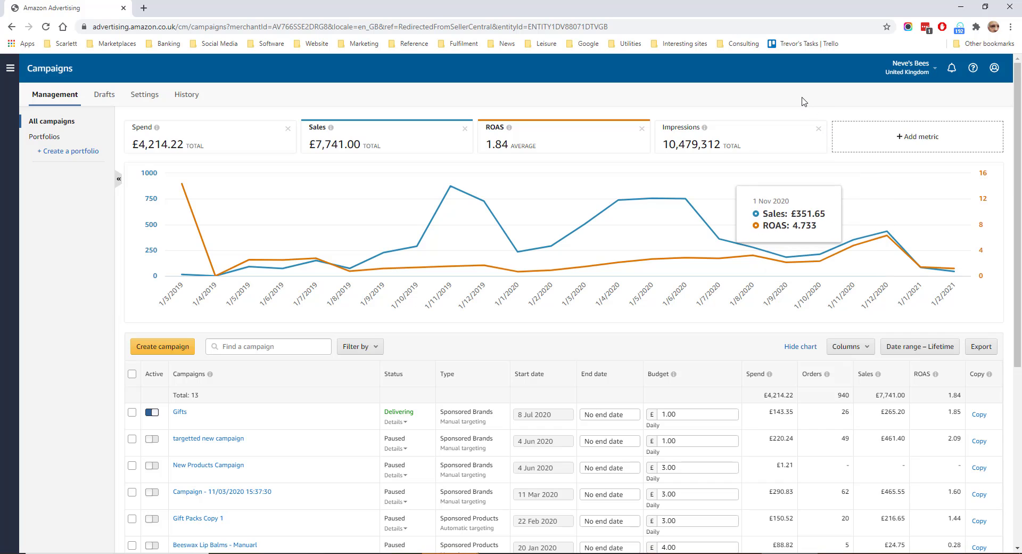
mouse_move(211, 138)
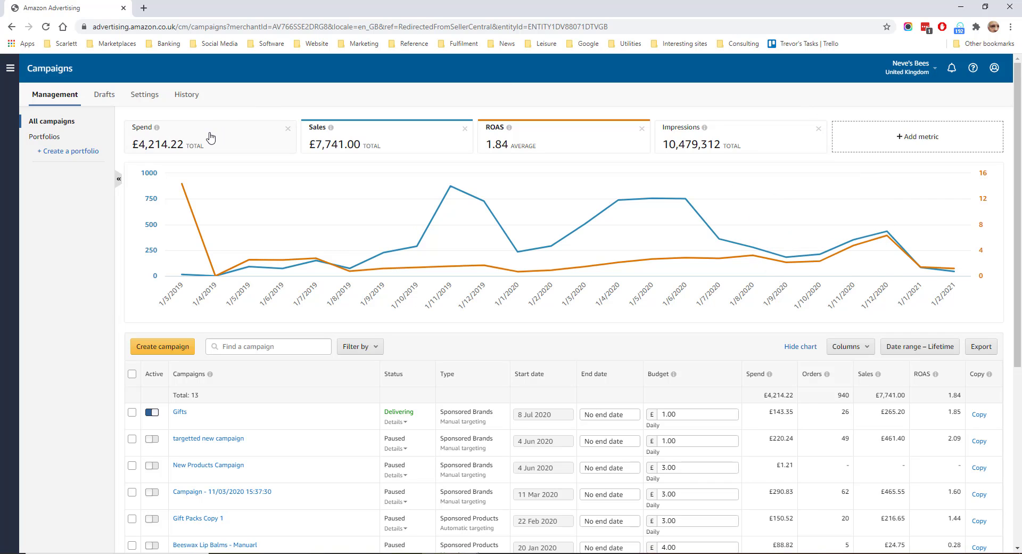
- Plot Spend alongside Sales on the campaign chart and add an ACOS metric card
click(386, 137)
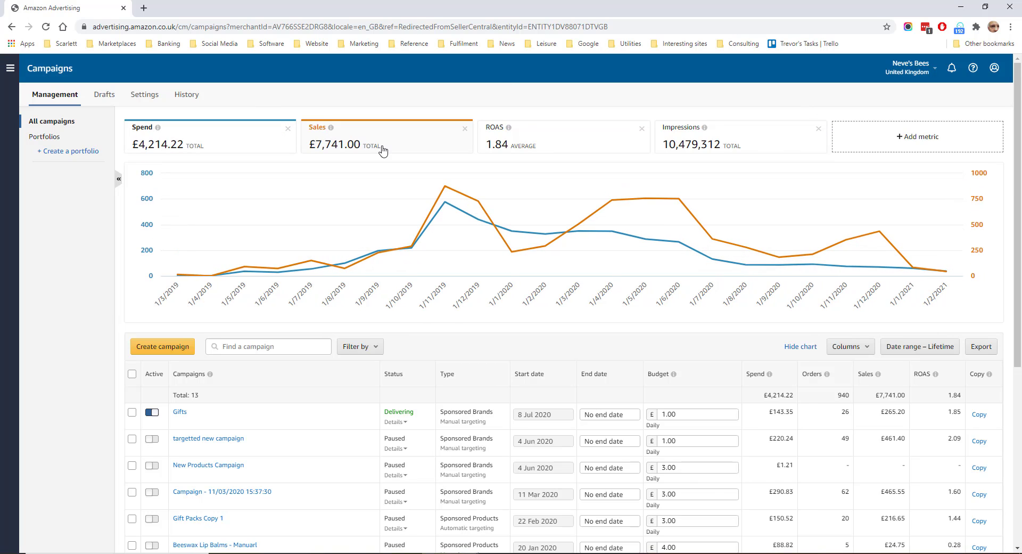
mouse_move(739, 126)
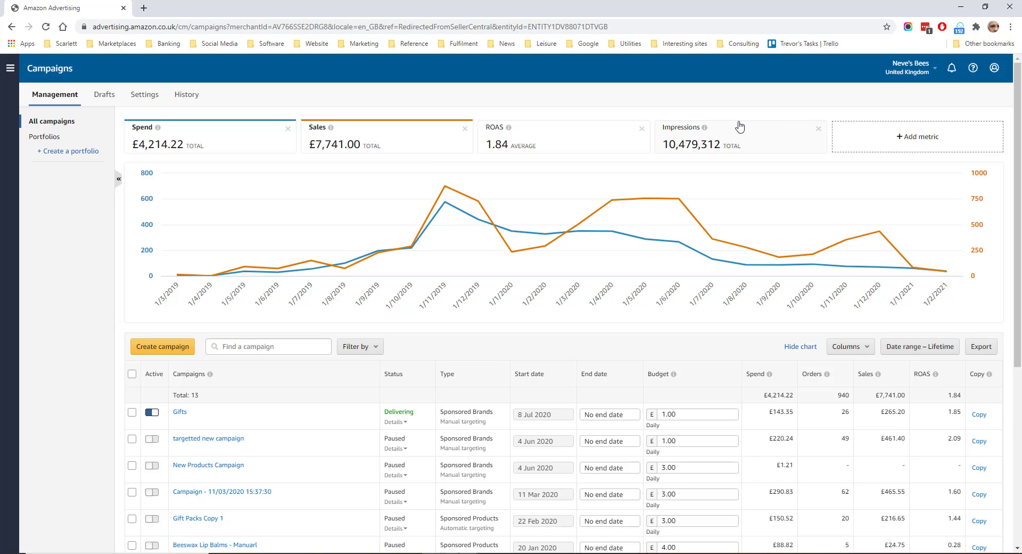
click(917, 136)
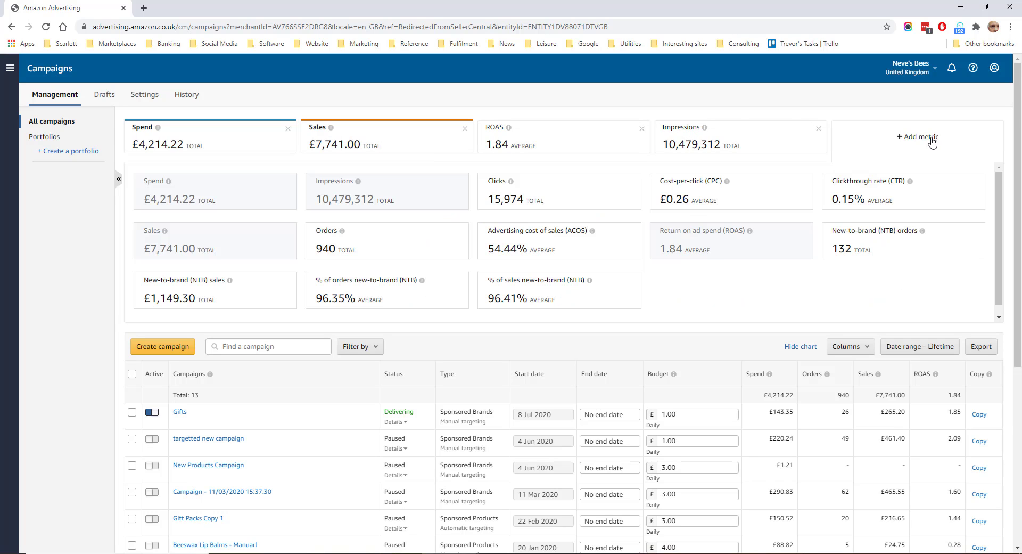
click(918, 136)
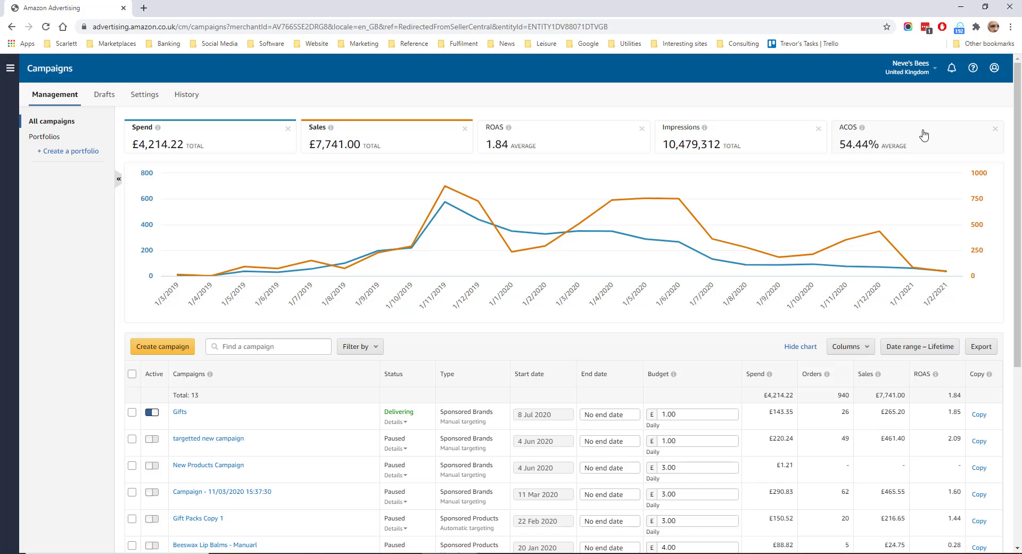
mouse_move(872, 141)
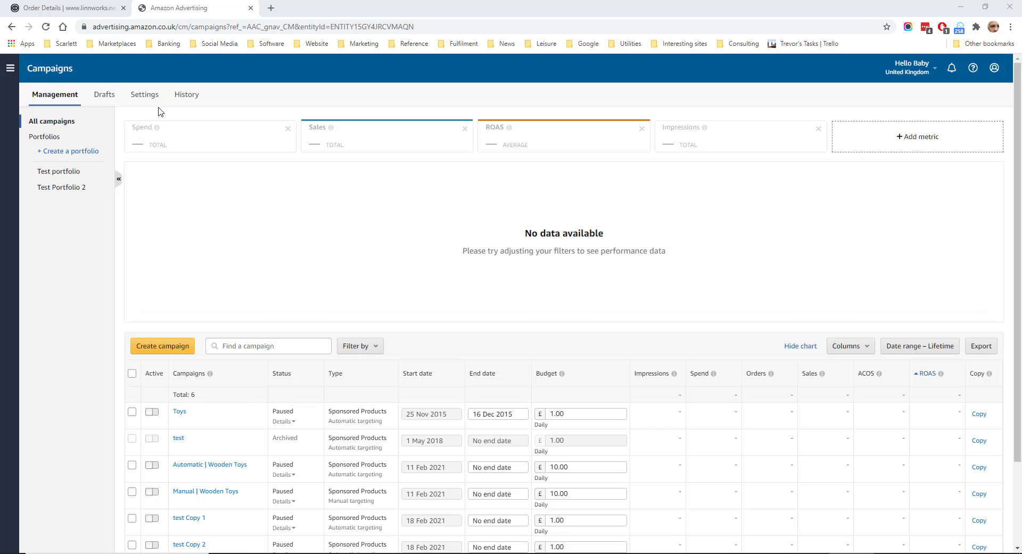
- Go to Reports from the navigation menu and keep Search term as the report type
click(11, 69)
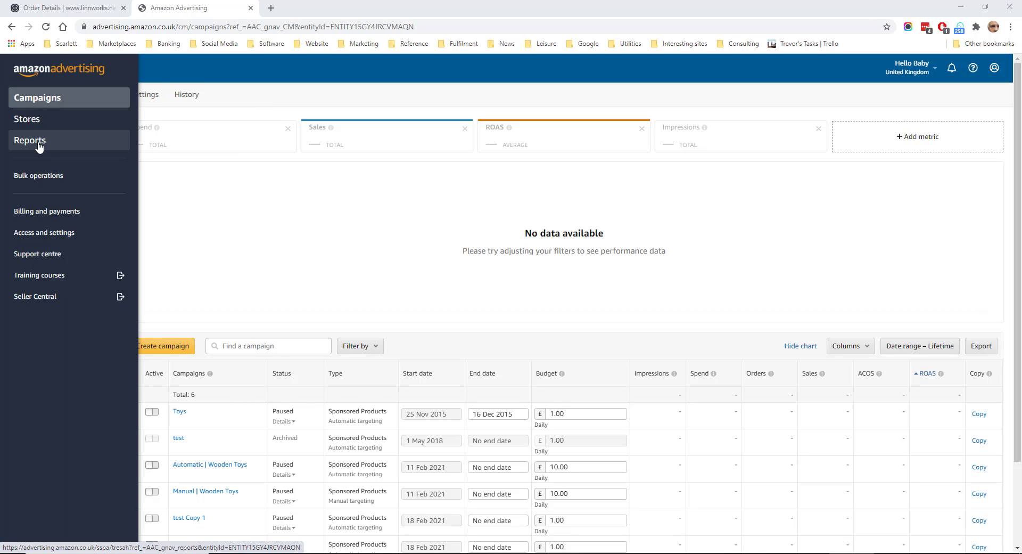
click(29, 139)
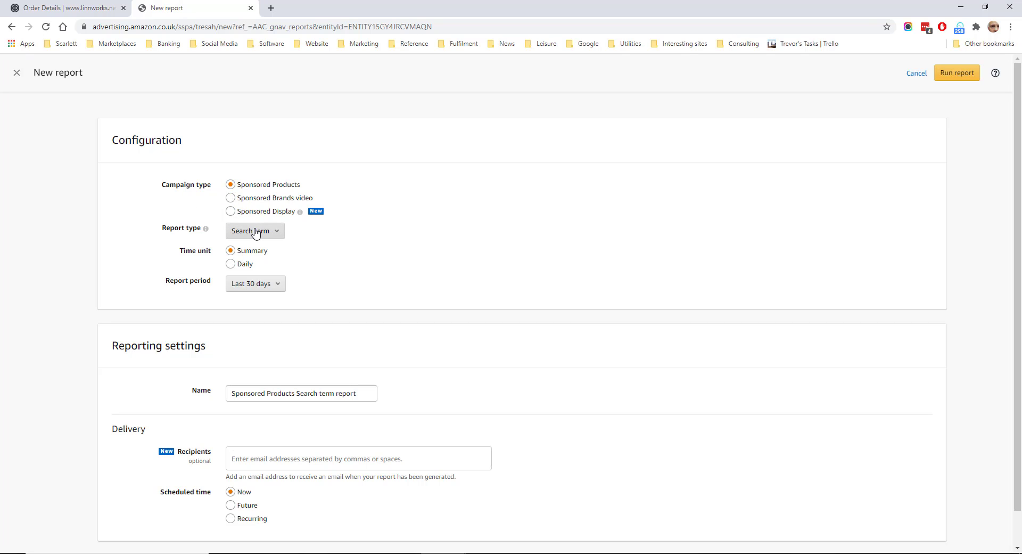
click(255, 231)
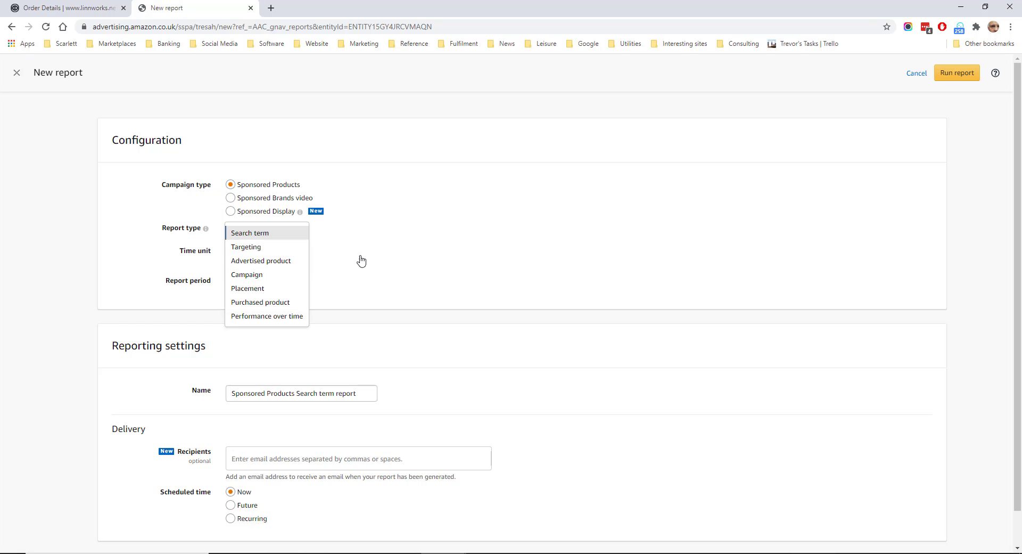
click(249, 233)
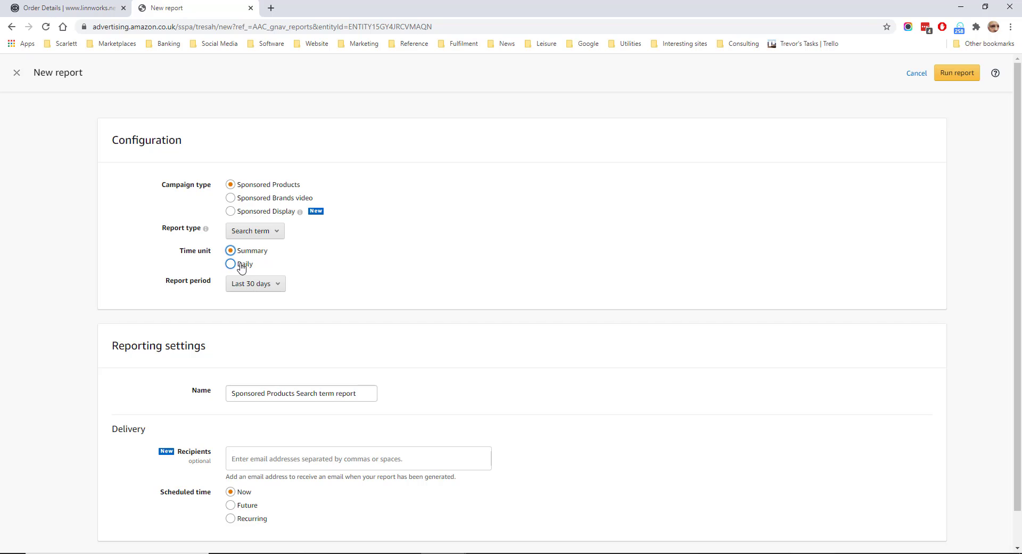
mouse_move(522, 357)
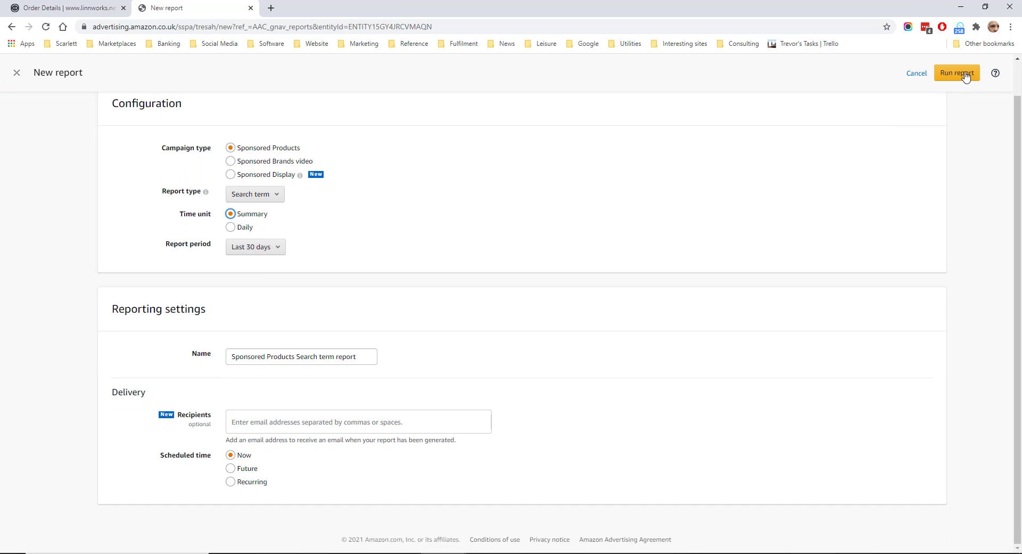
mouse_move(284, 435)
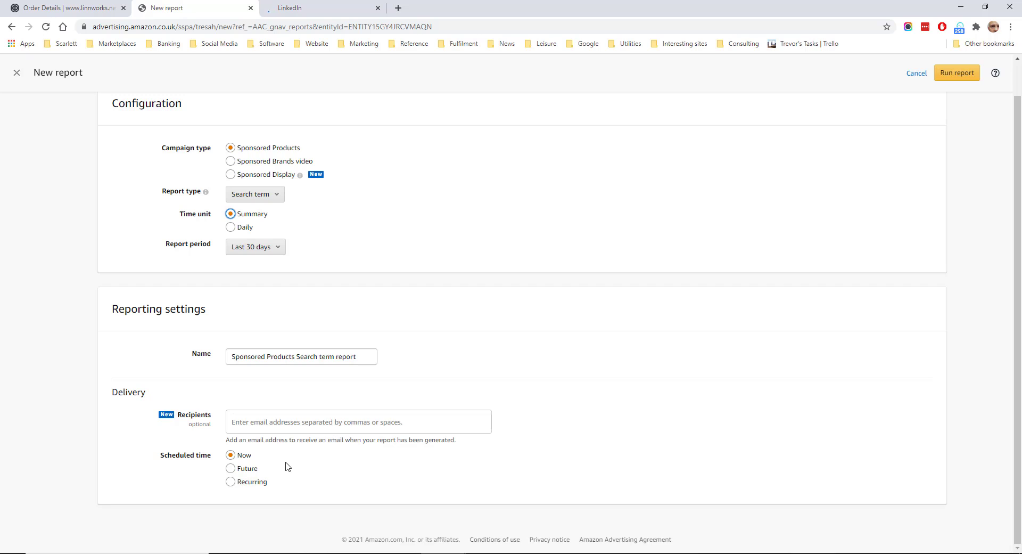
- Set the report's scheduled time to a recurring daily schedule
click(230, 468)
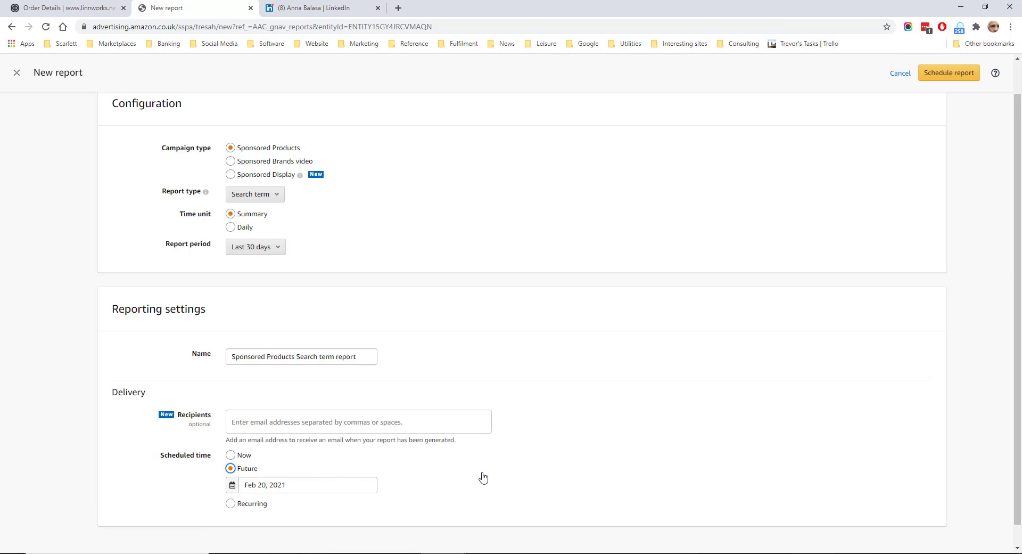
click(230, 503)
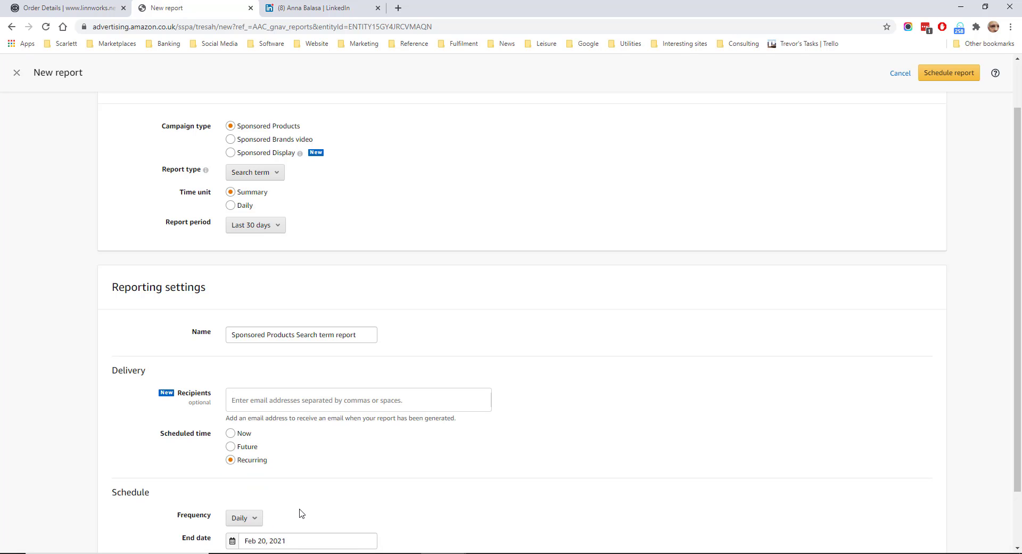
scroll(down, 3)
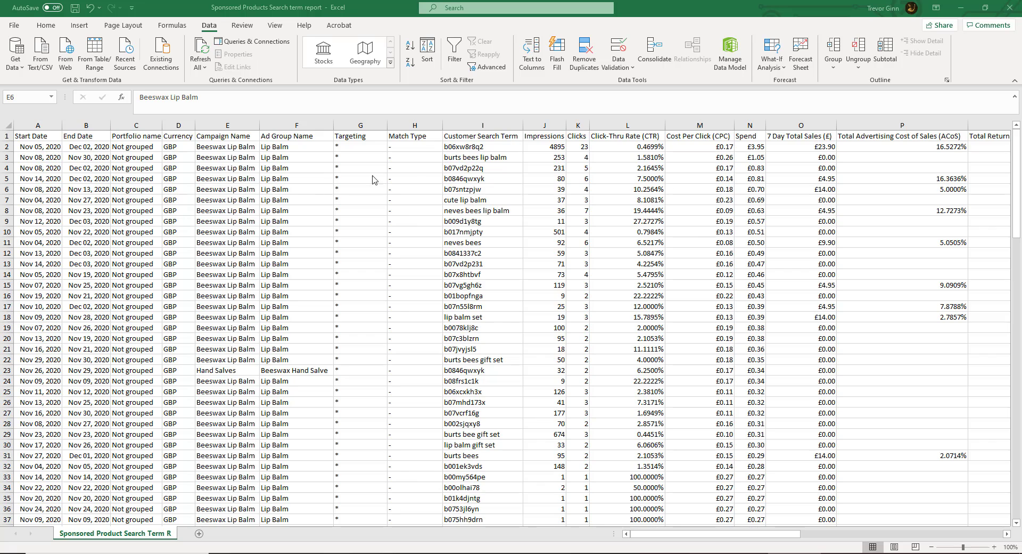
mouse_move(406, 180)
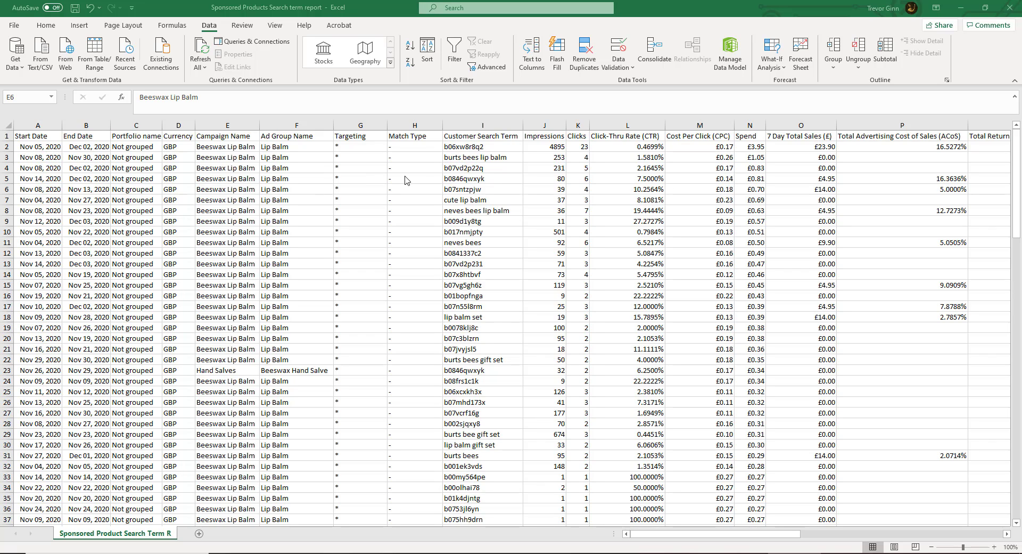
mouse_move(487, 158)
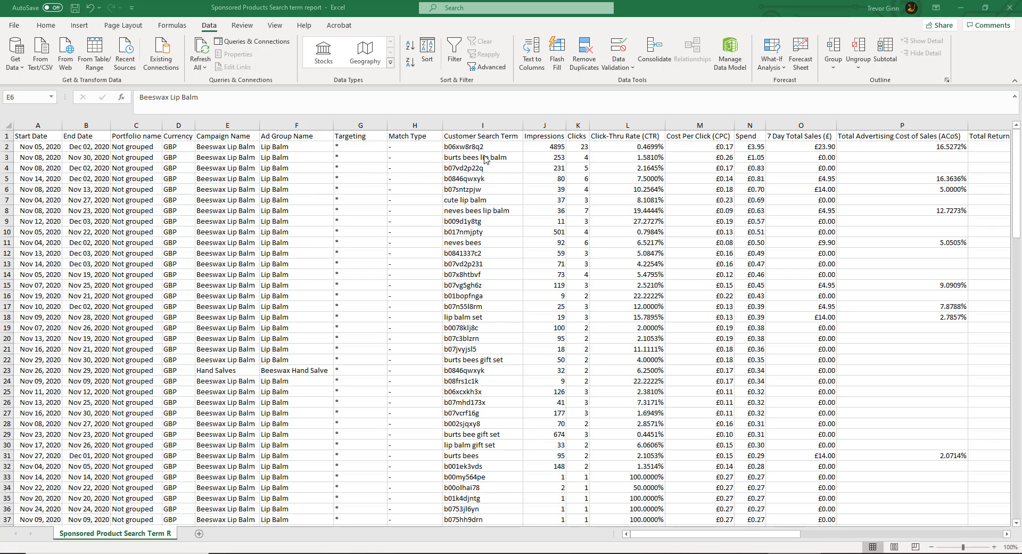
- Inspect impressions, CTR, CPC, spend and ACoS for the burts bees lip balm search term
click(483, 157)
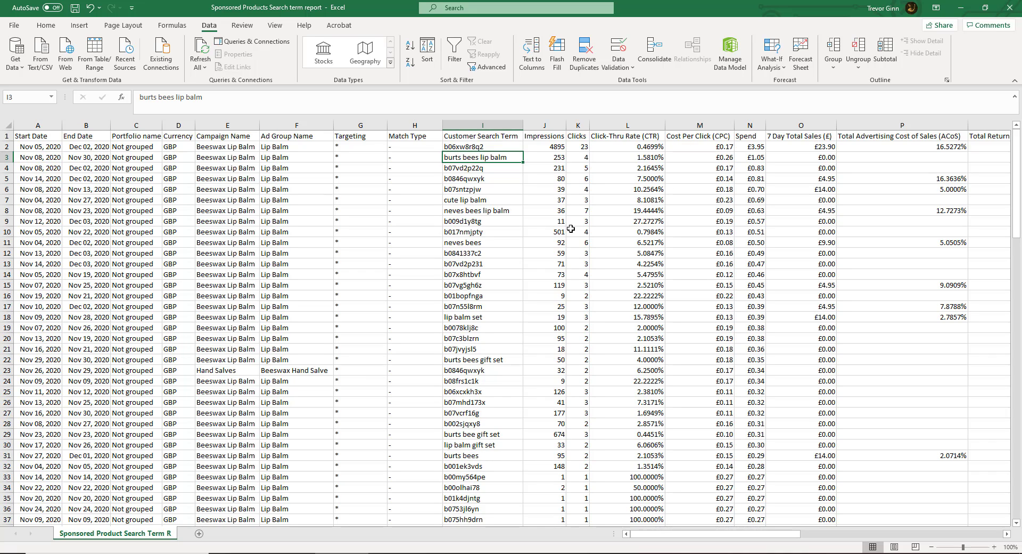
click(544, 156)
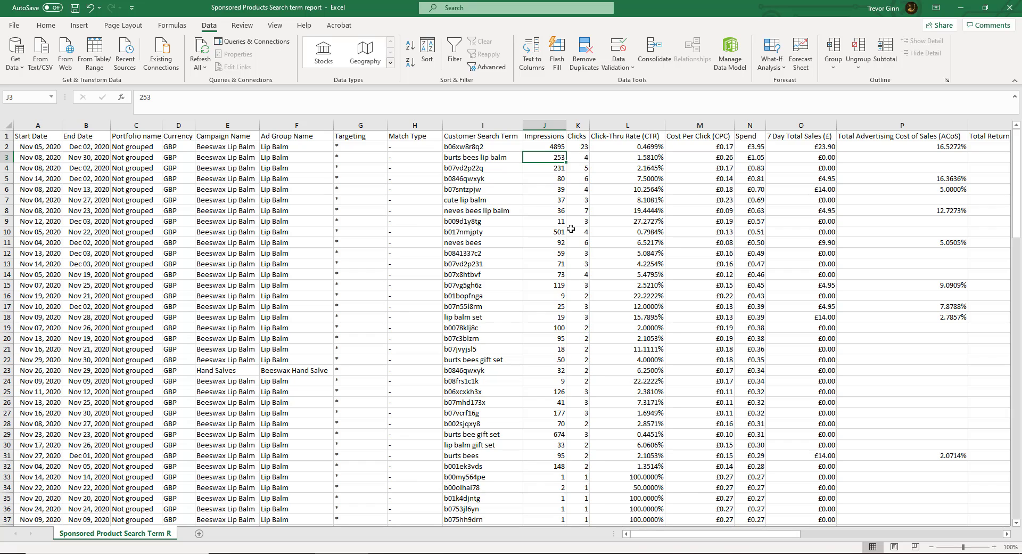
click(625, 157)
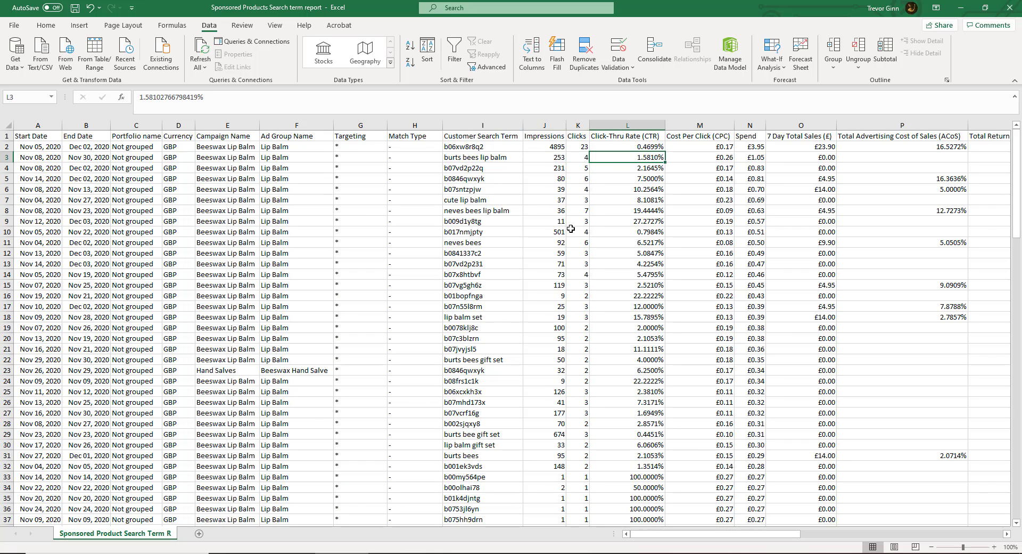
click(699, 157)
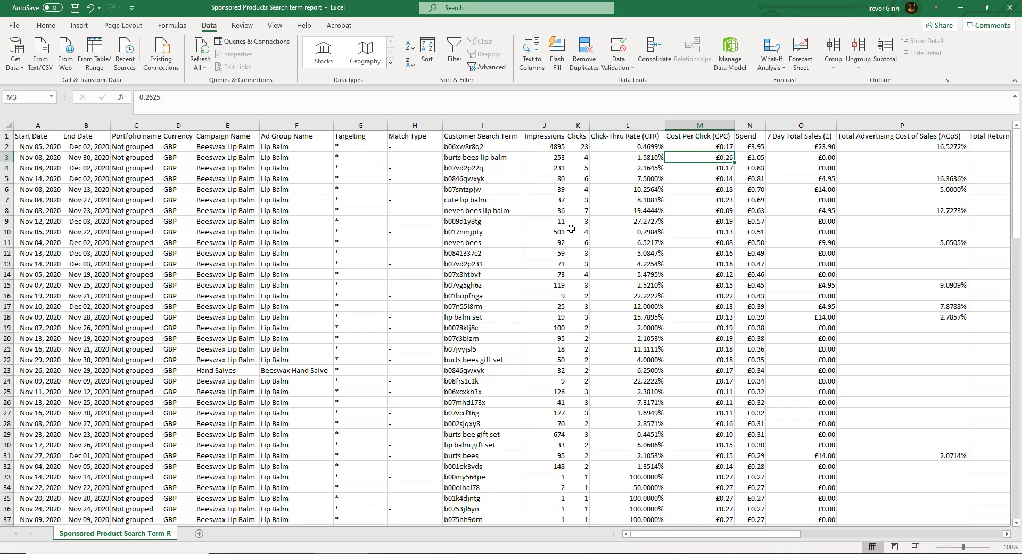
click(750, 156)
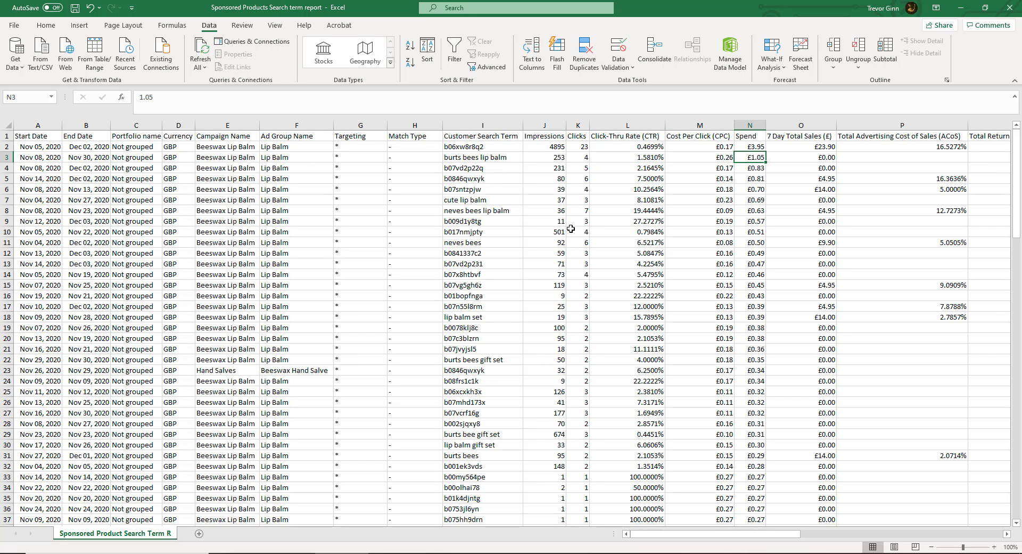
click(901, 157)
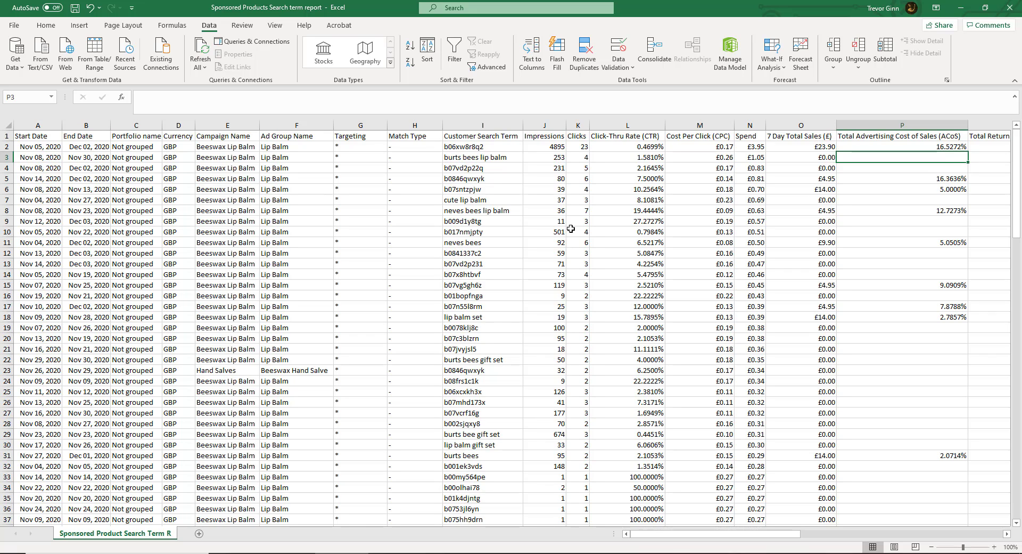
- Inspect CPC, 7 day sales, ACoS and impressions for the neves bees lip balm search term
click(481, 209)
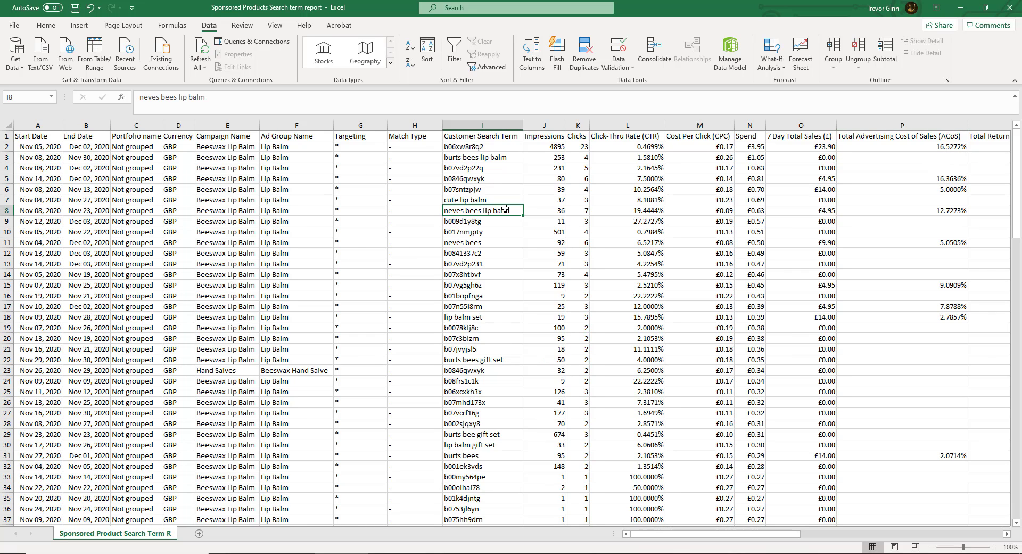
click(699, 210)
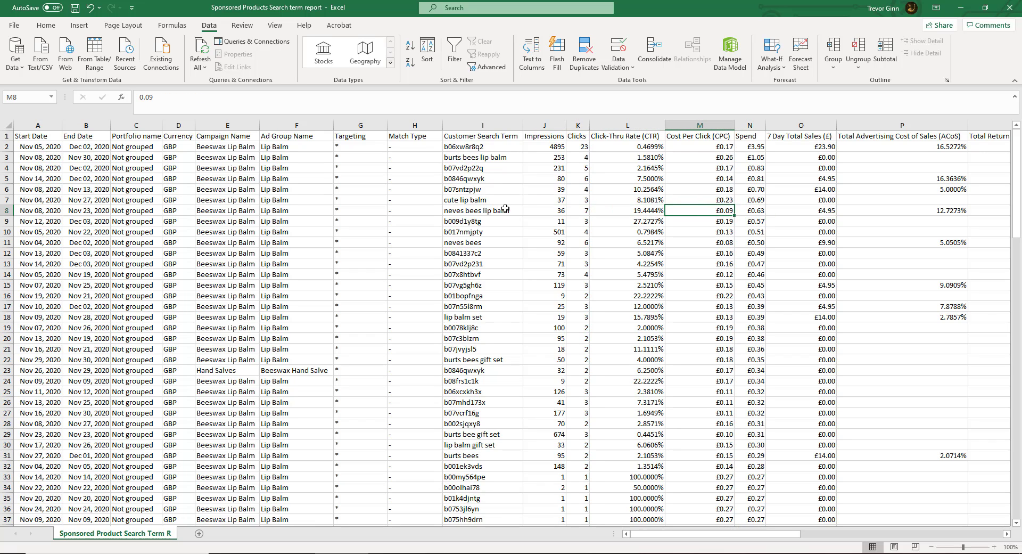
click(800, 210)
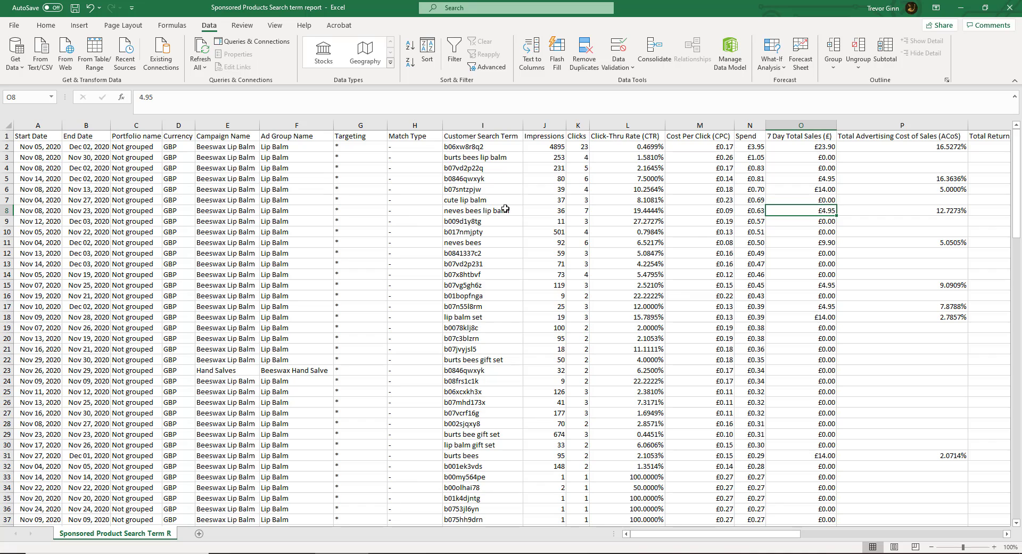
click(902, 209)
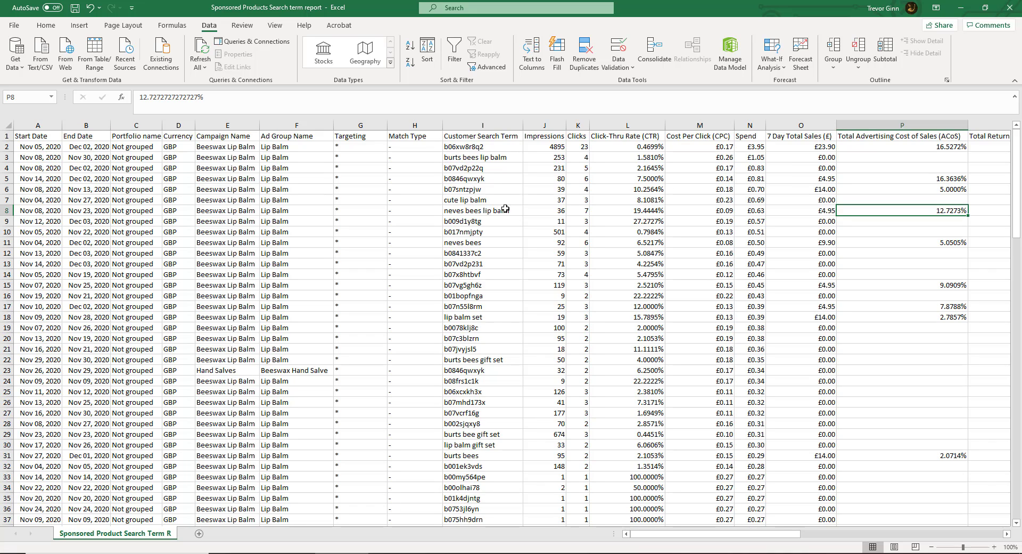
click(698, 210)
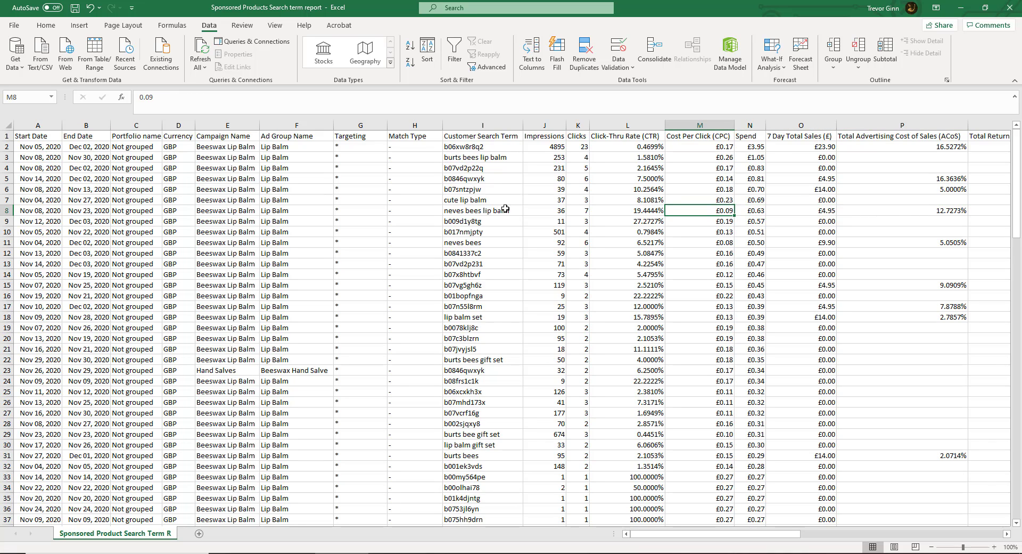
click(544, 209)
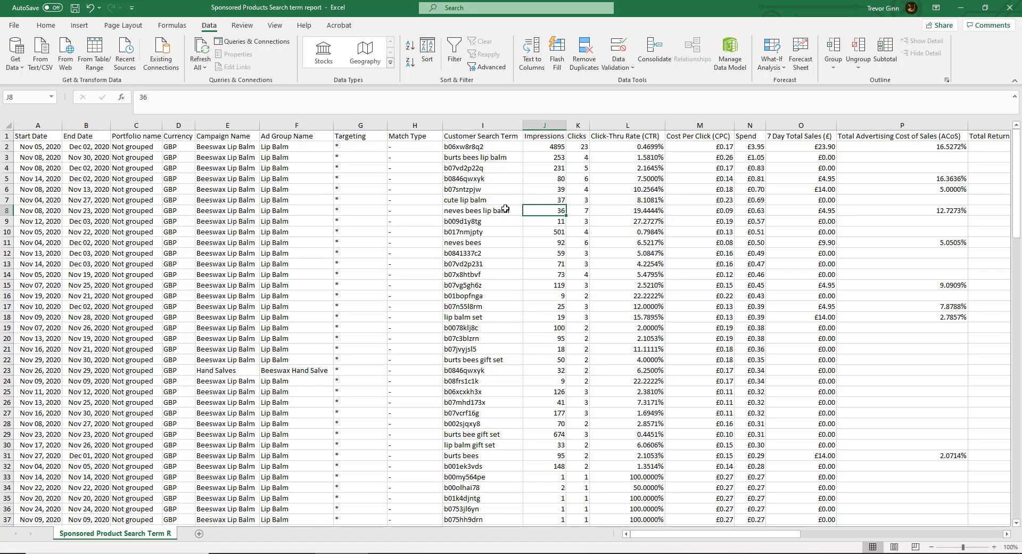
click(626, 178)
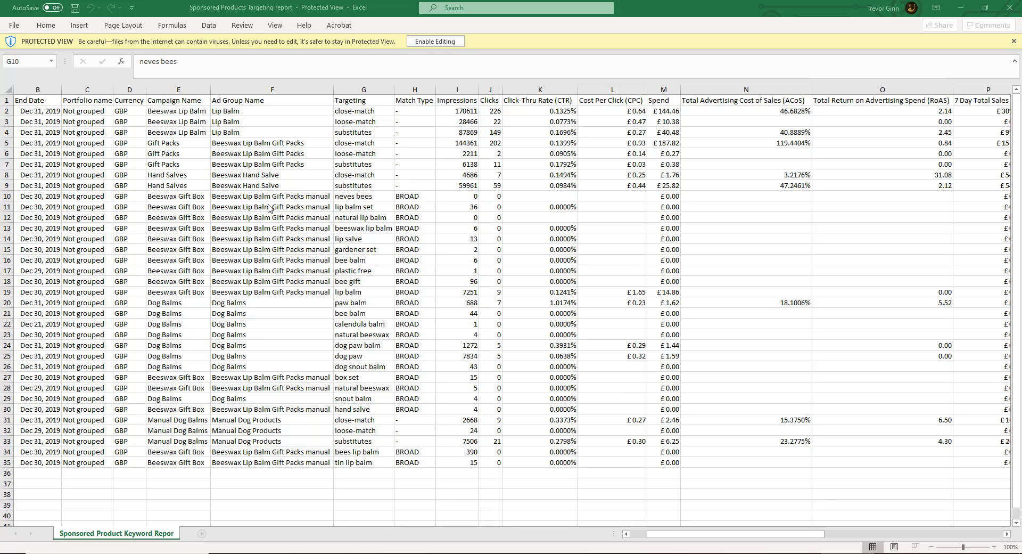
mouse_move(163, 117)
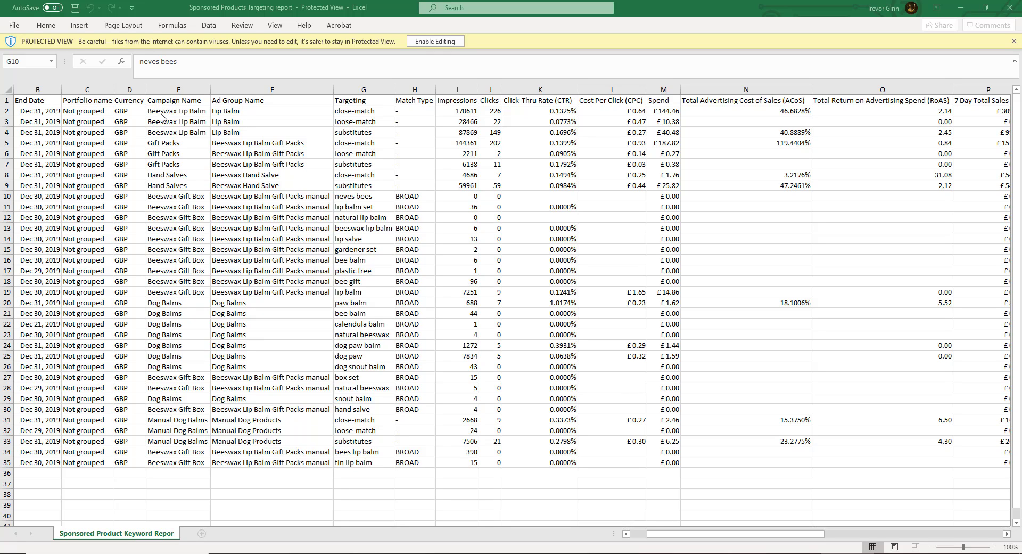
mouse_move(235, 118)
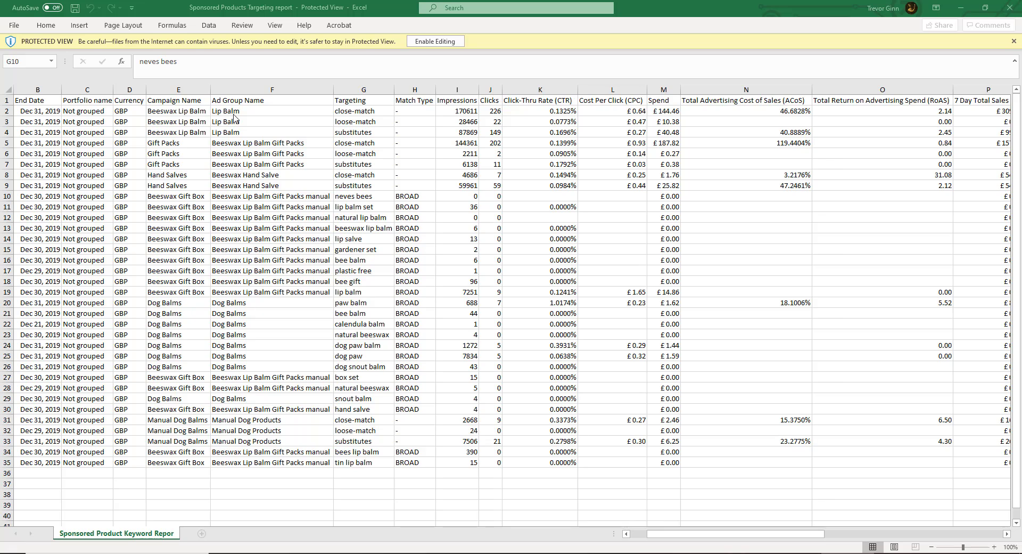
click(363, 111)
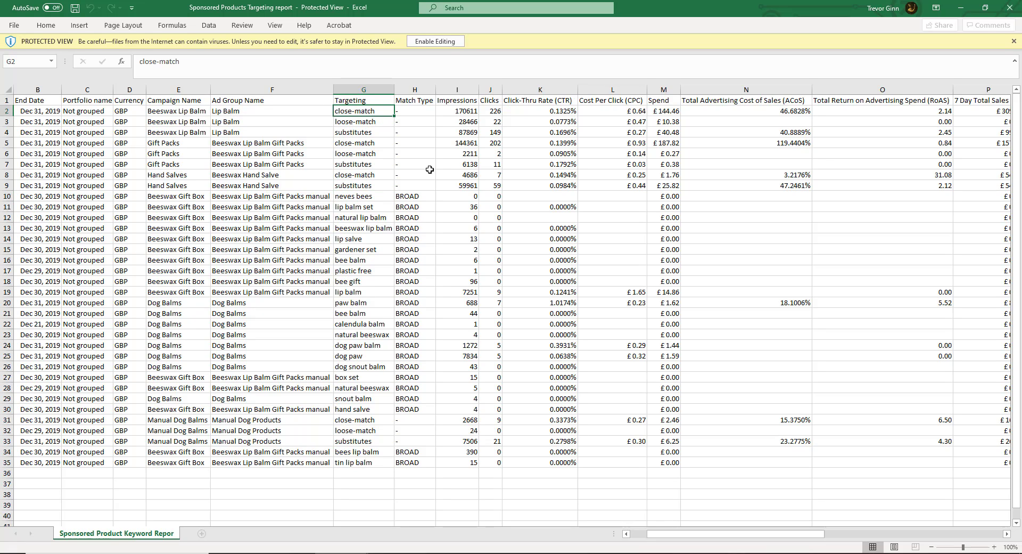
click(611, 111)
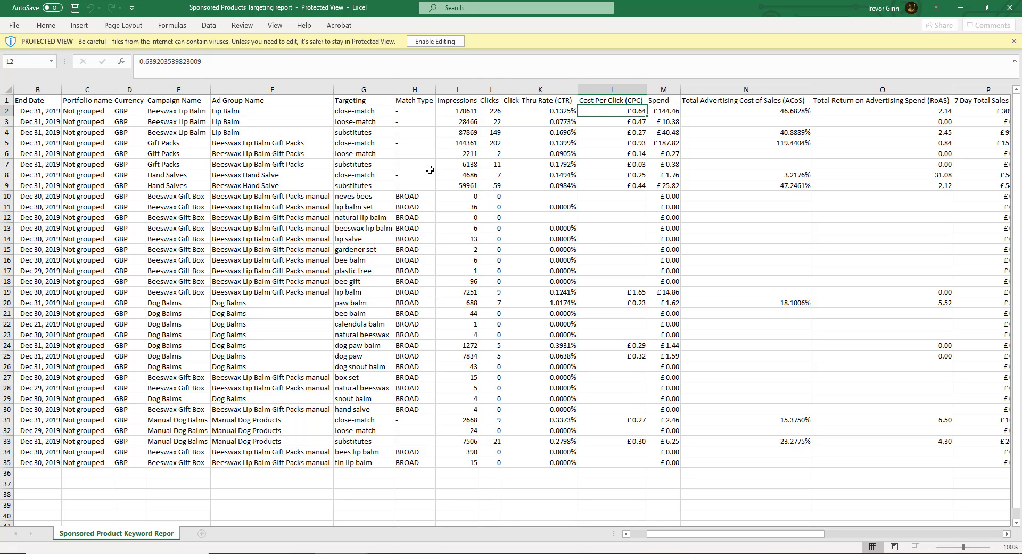
click(663, 110)
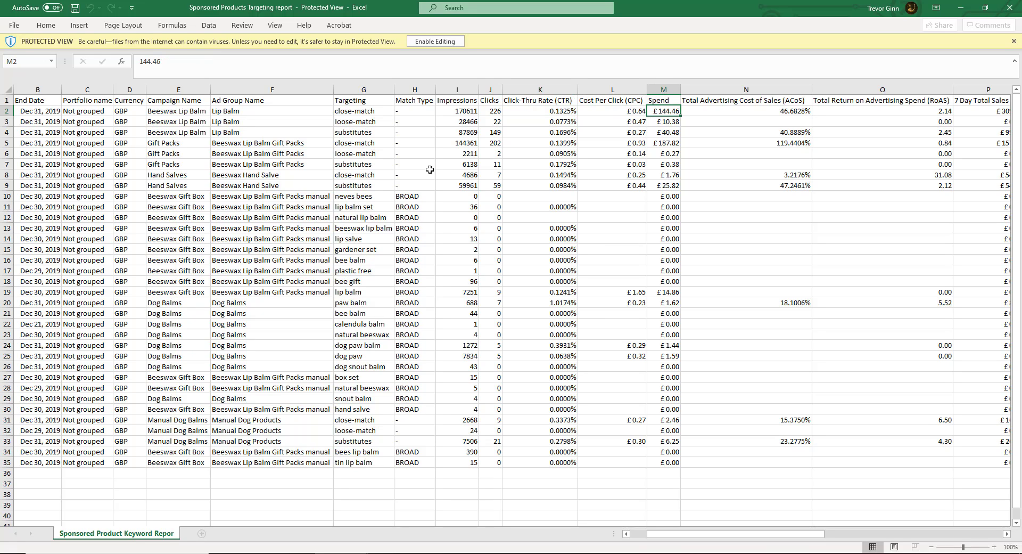
click(745, 110)
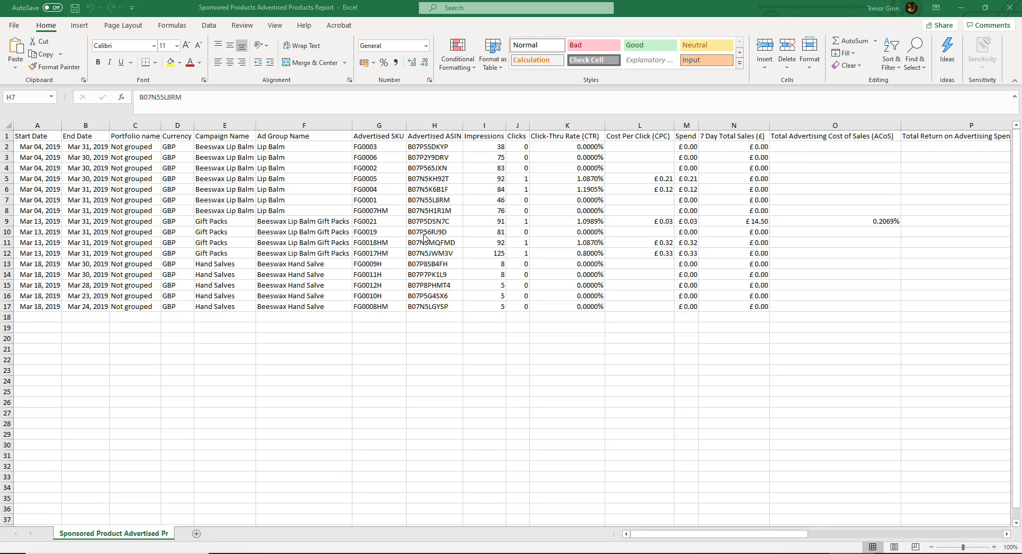
mouse_move(557, 171)
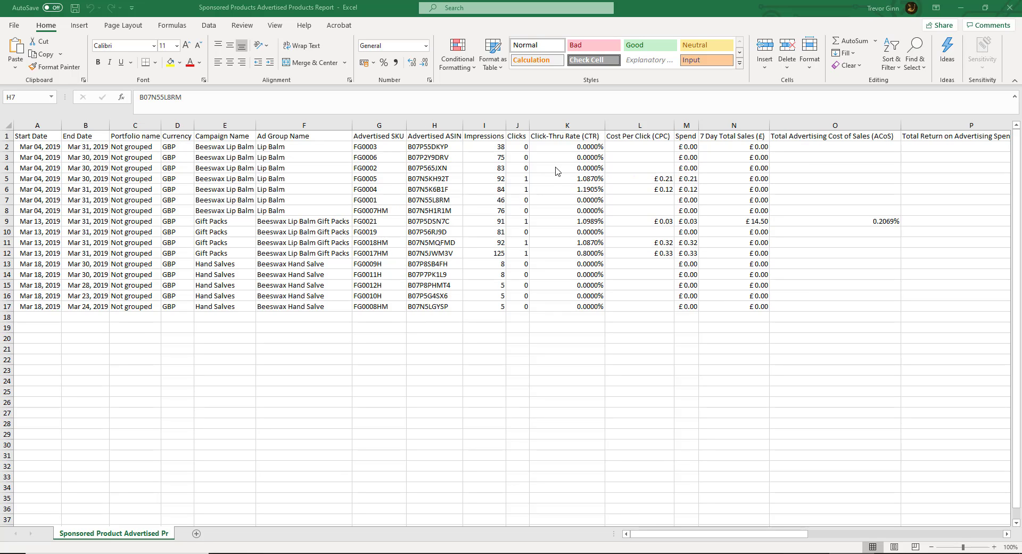
mouse_move(562, 196)
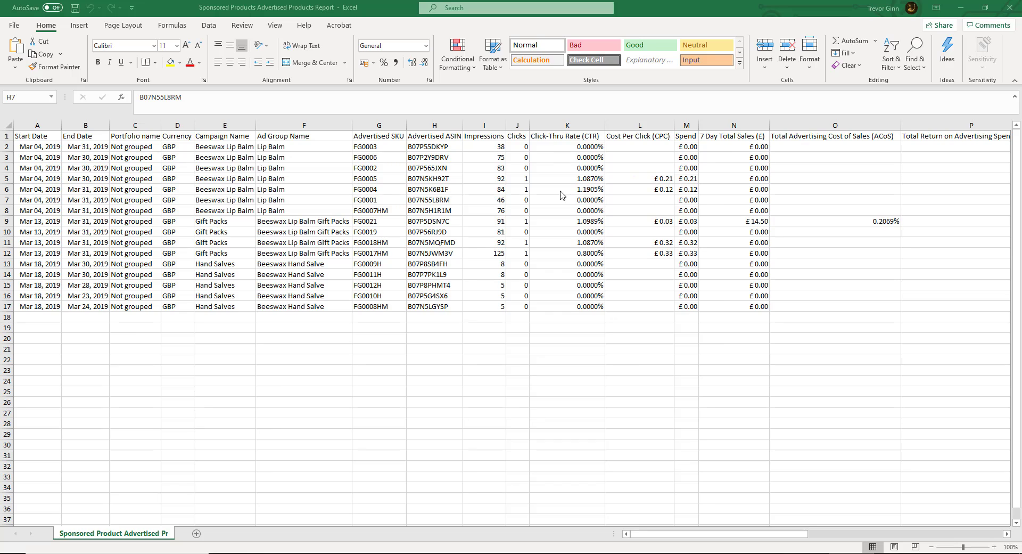
mouse_move(657, 143)
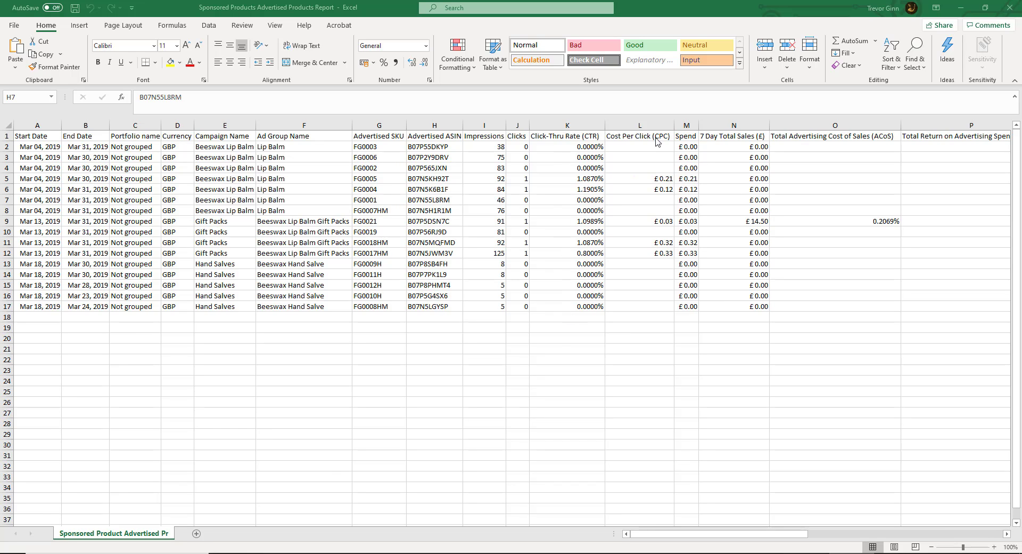
mouse_move(657, 306)
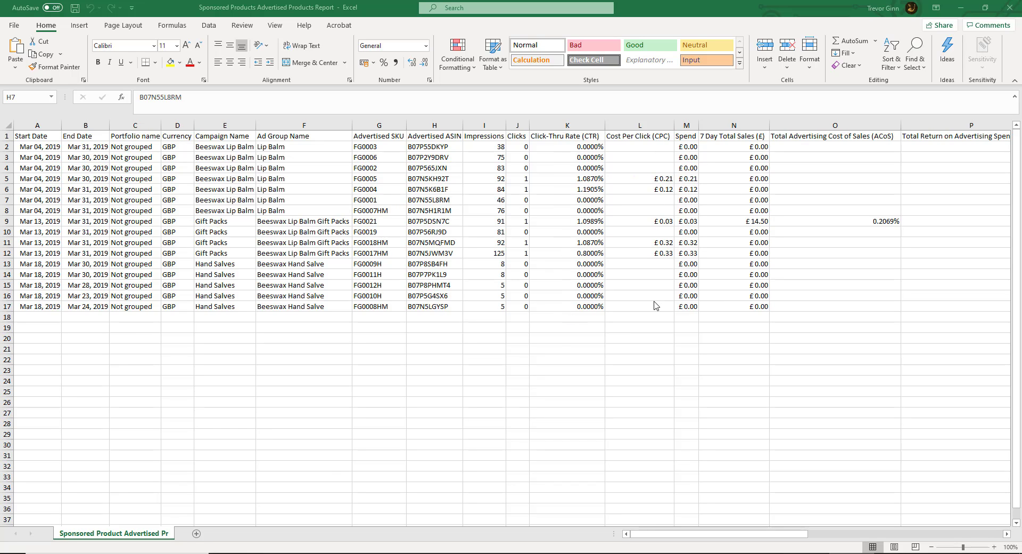
mouse_move(824, 161)
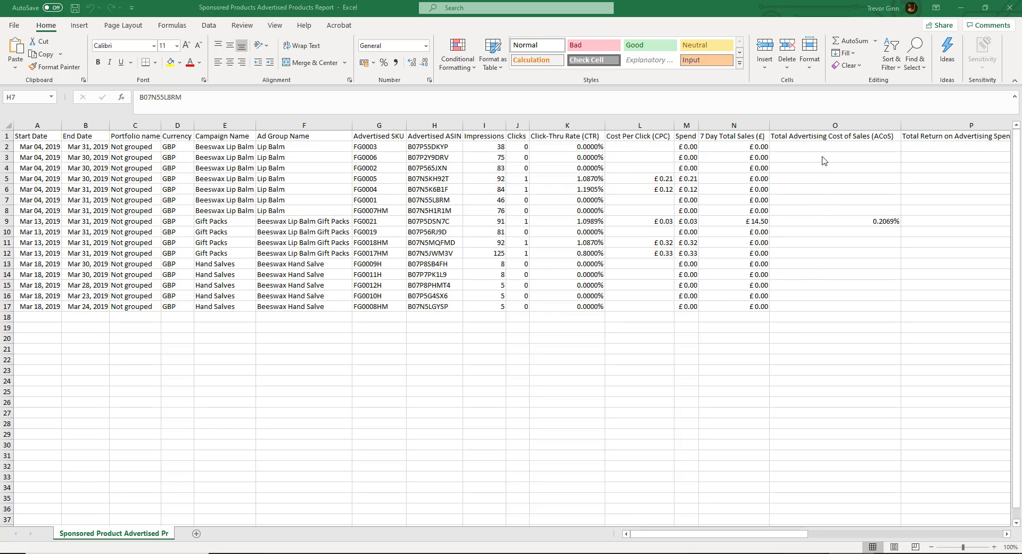
mouse_move(833, 225)
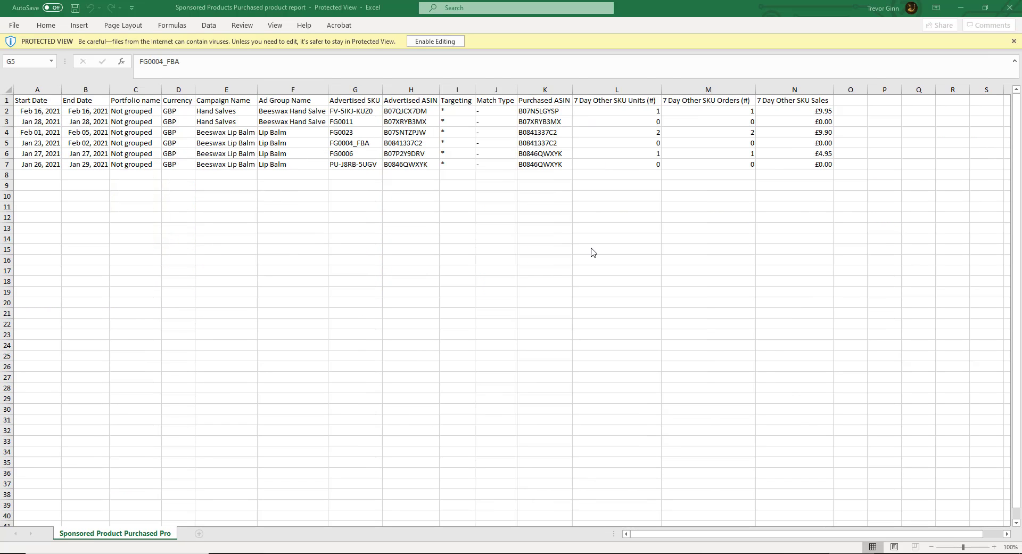
mouse_move(423, 109)
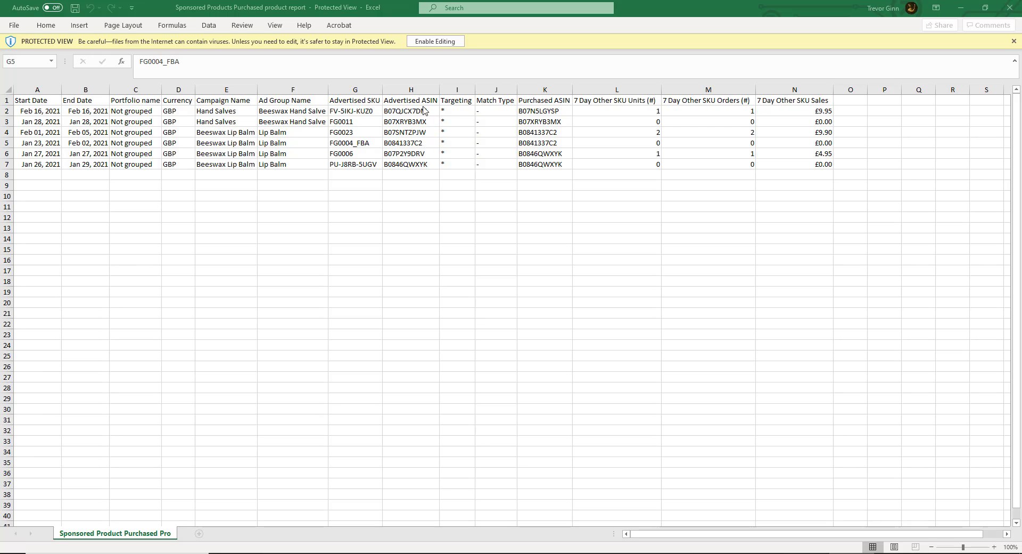
mouse_move(546, 114)
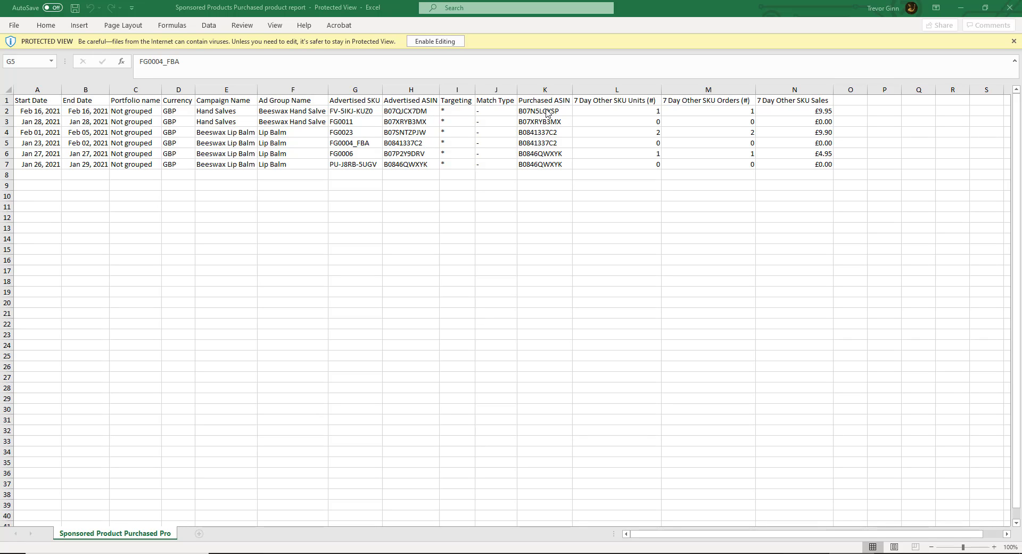
mouse_move(625, 247)
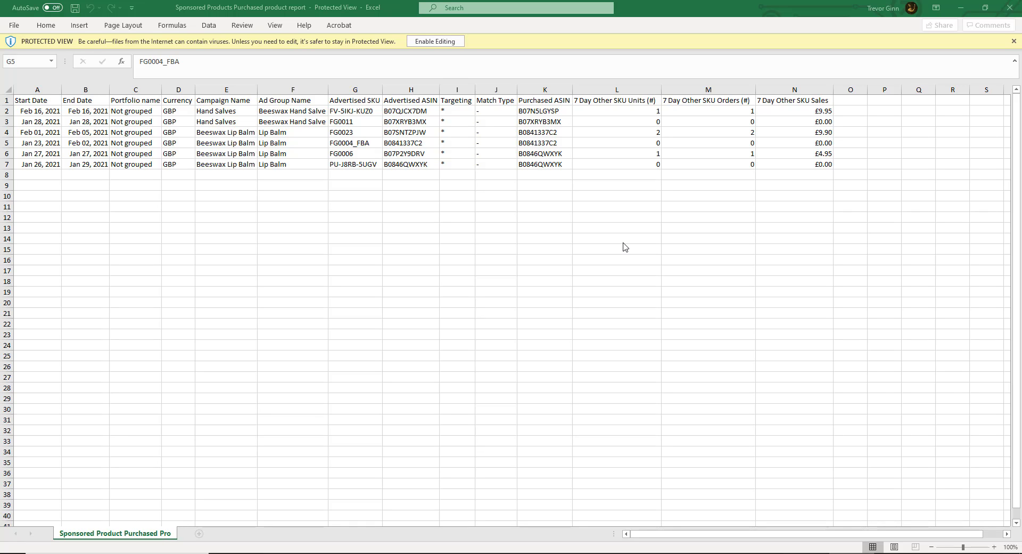
mouse_move(573, 147)
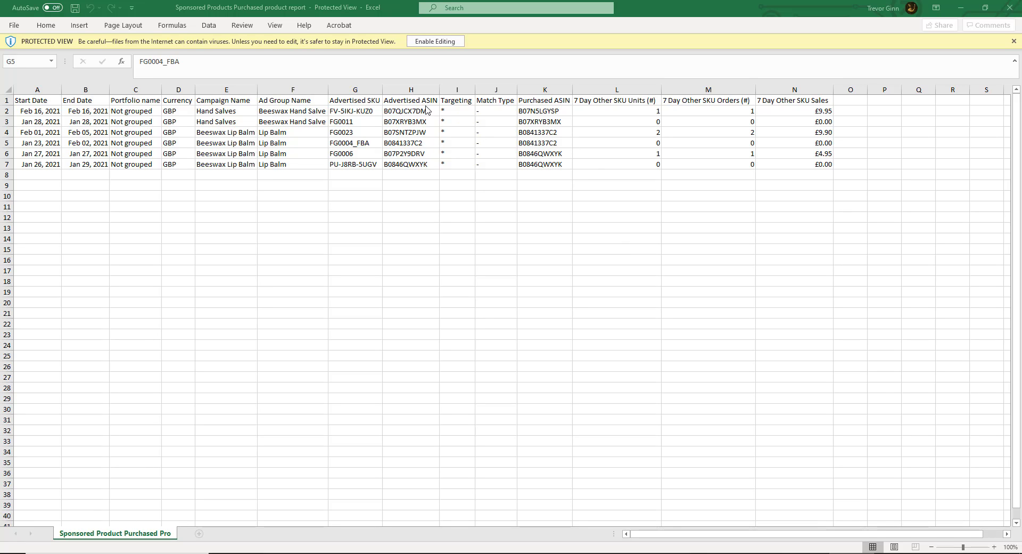
mouse_move(409, 152)
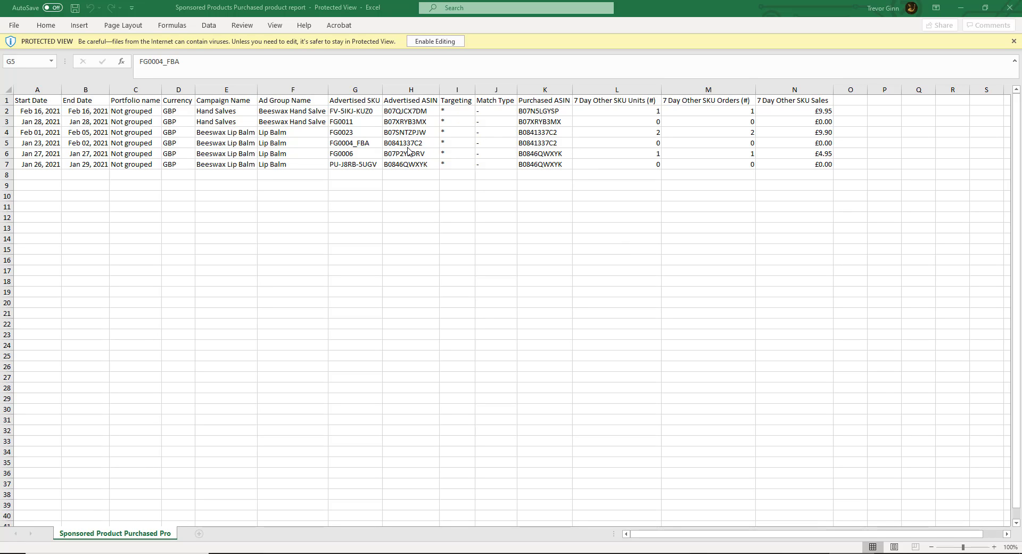
mouse_move(789, 99)
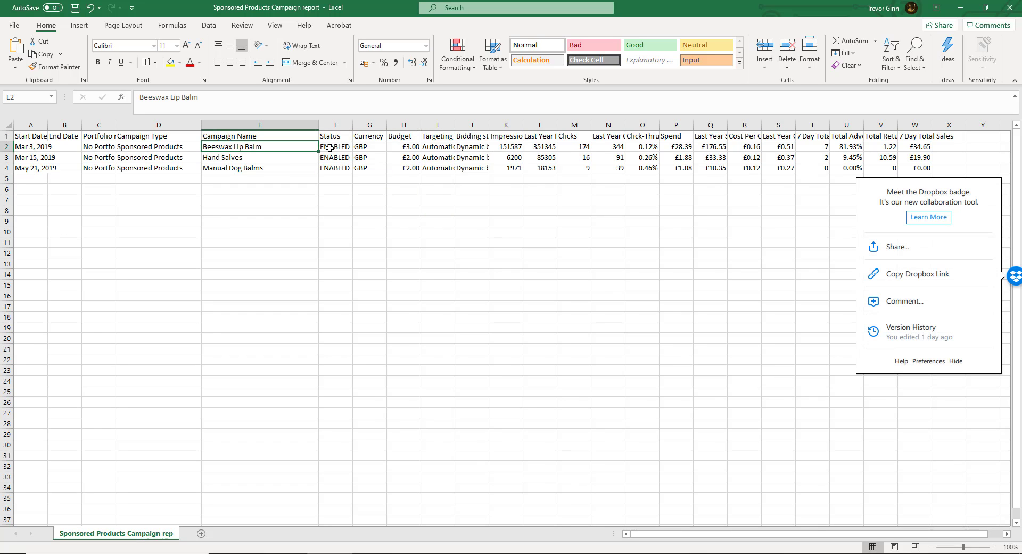
mouse_move(442, 143)
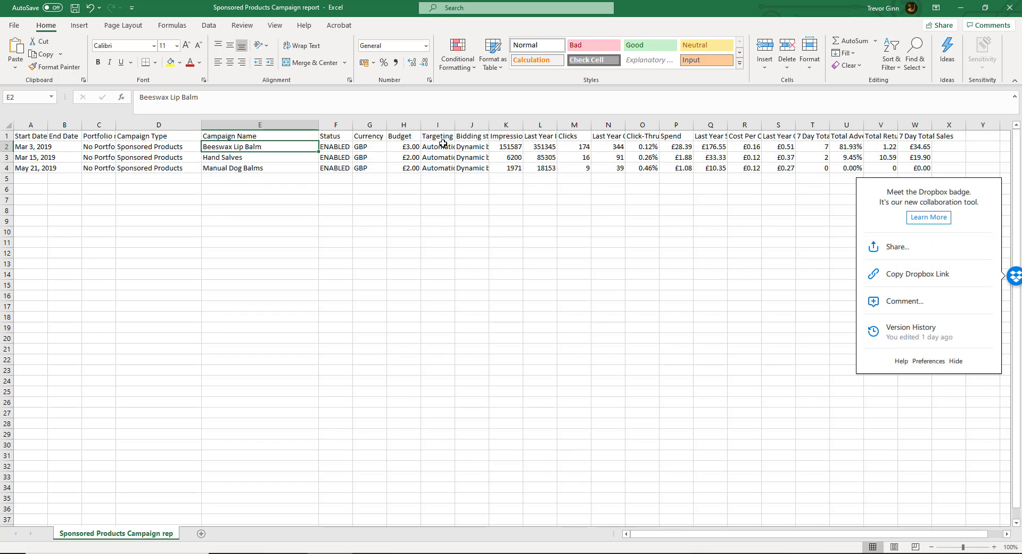
mouse_move(464, 148)
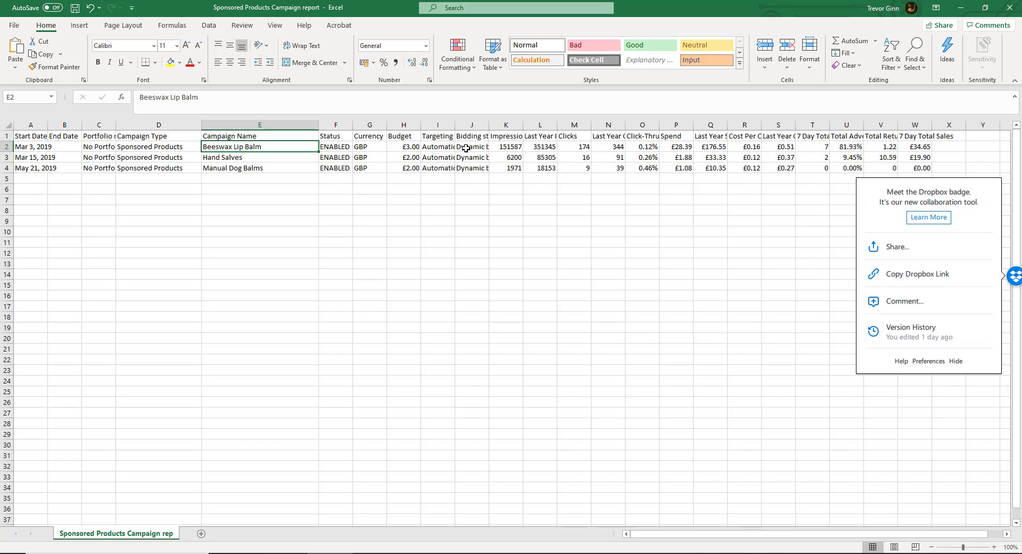
mouse_move(605, 145)
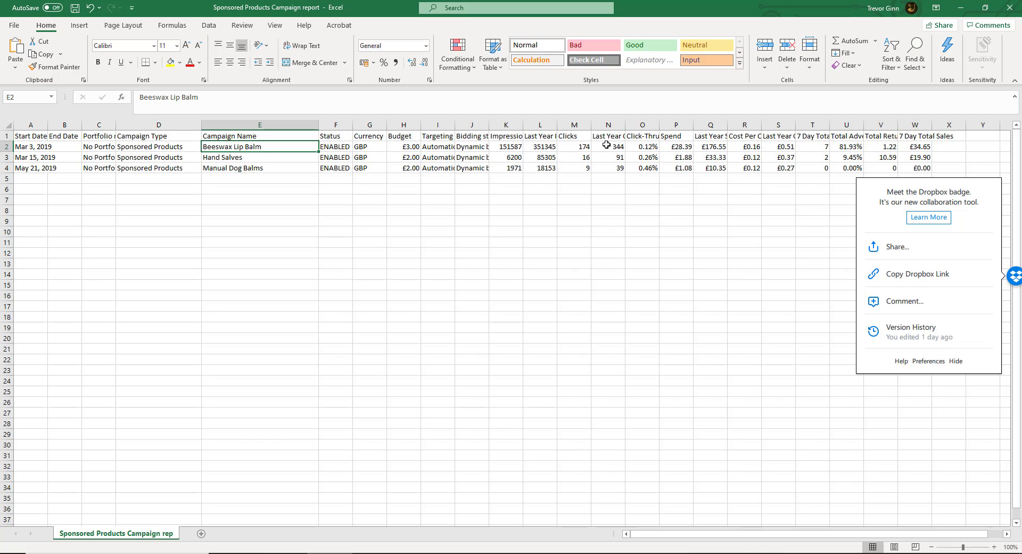
mouse_move(675, 144)
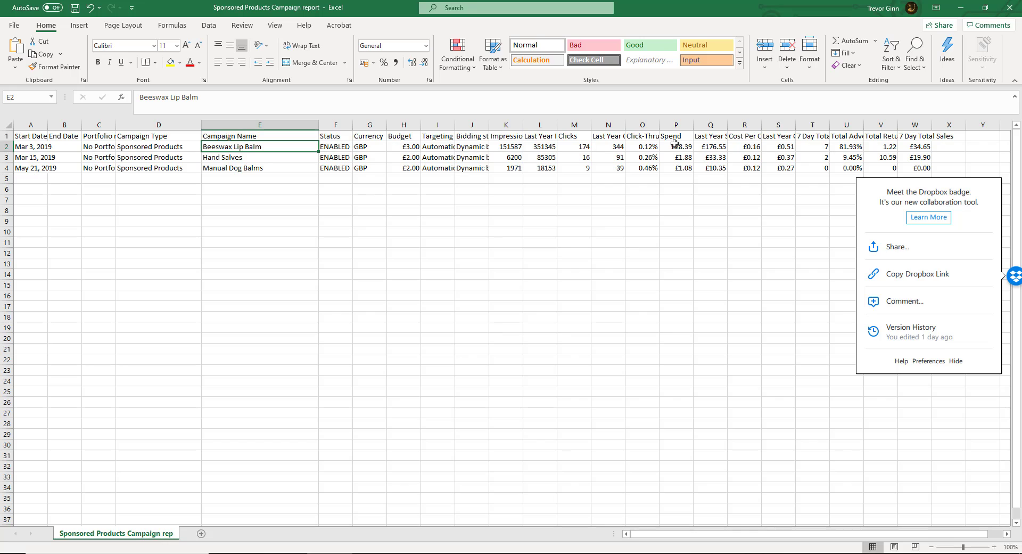
click(846, 146)
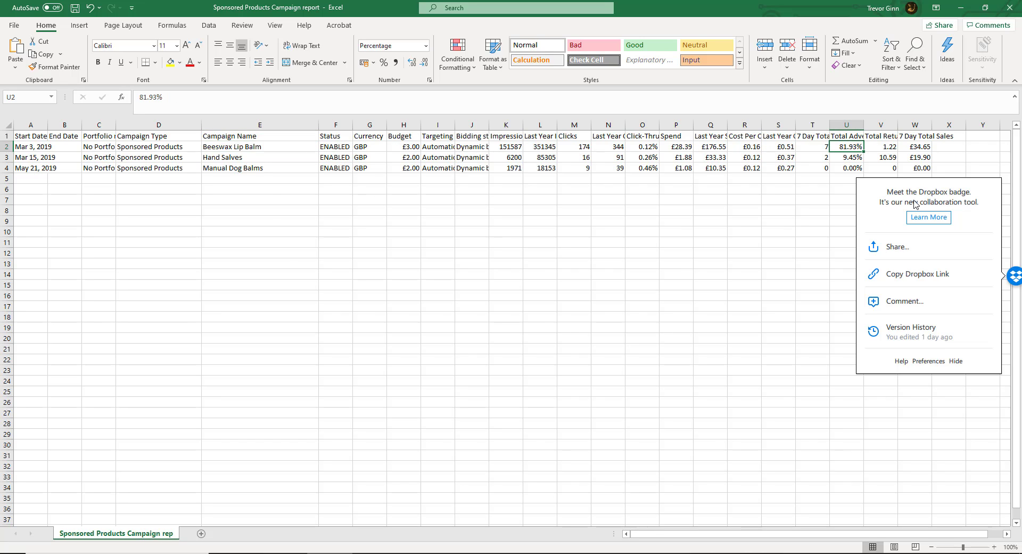
click(881, 146)
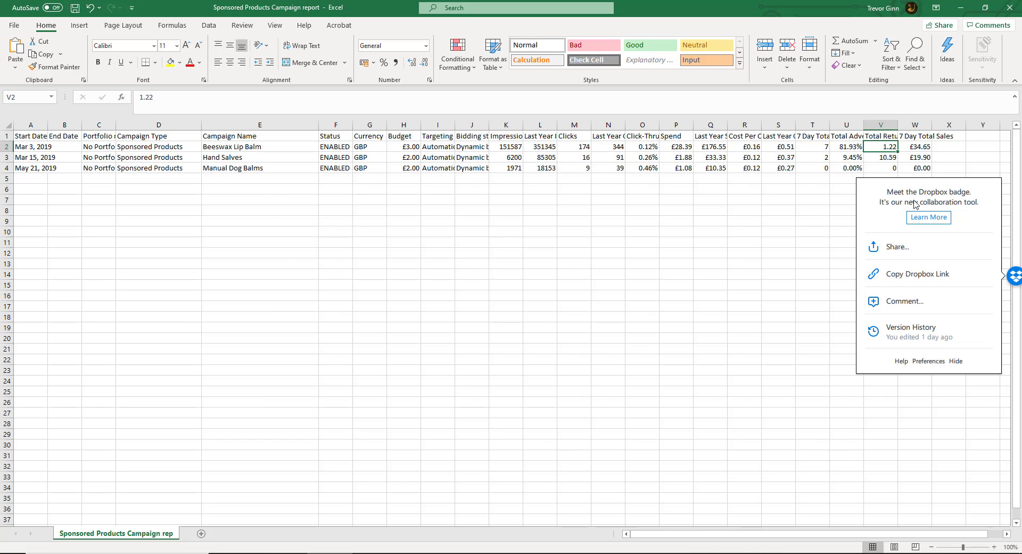
click(915, 146)
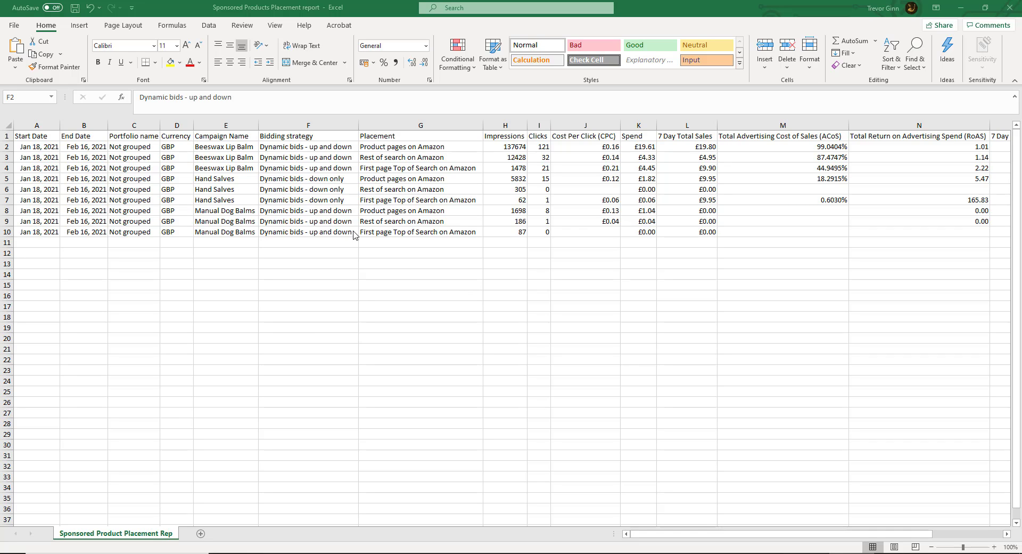
click(420, 146)
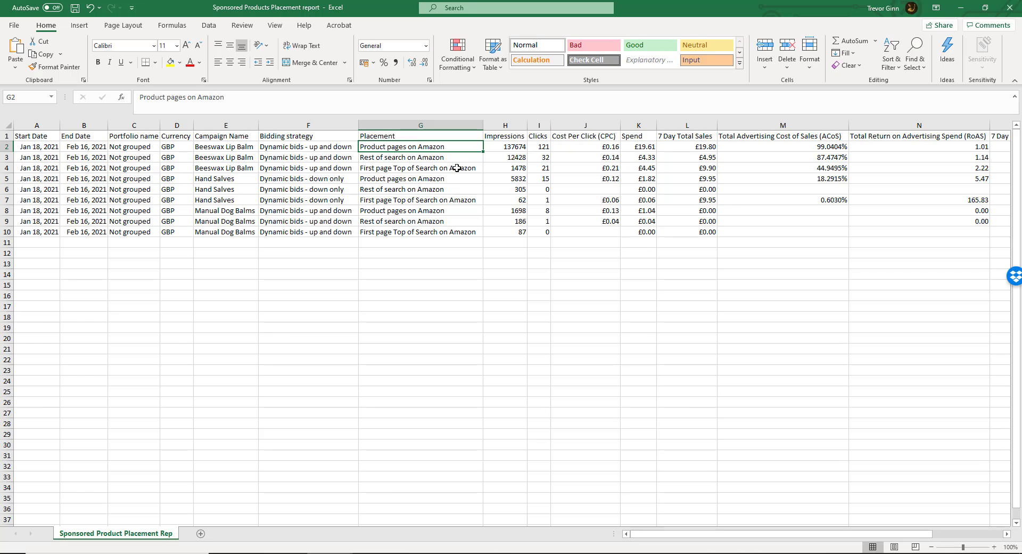
click(177, 146)
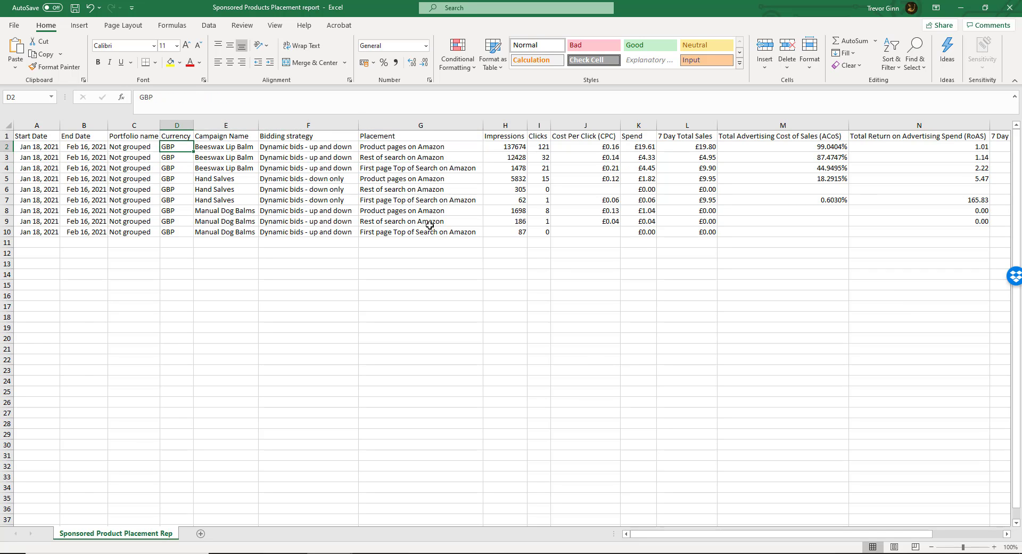
click(420, 146)
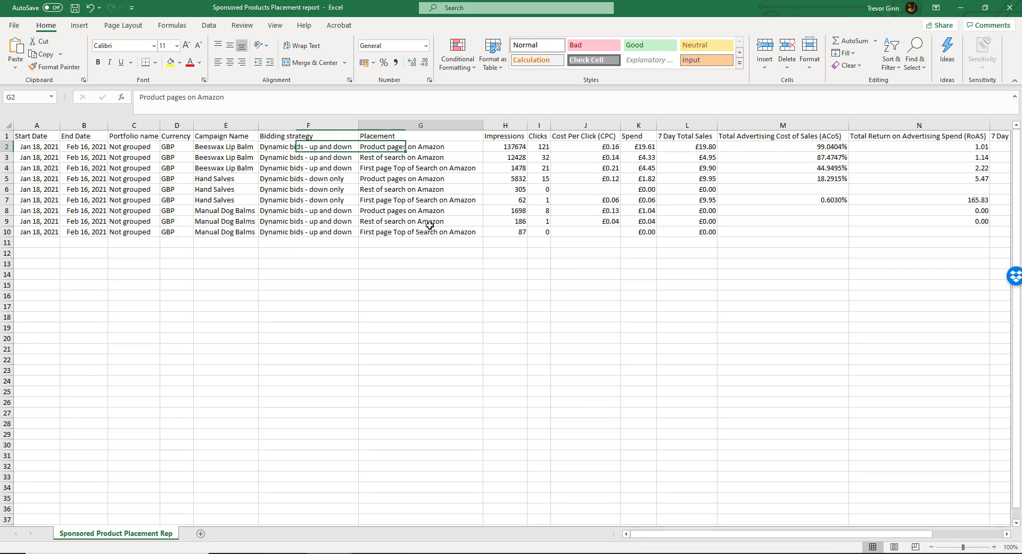
click(638, 146)
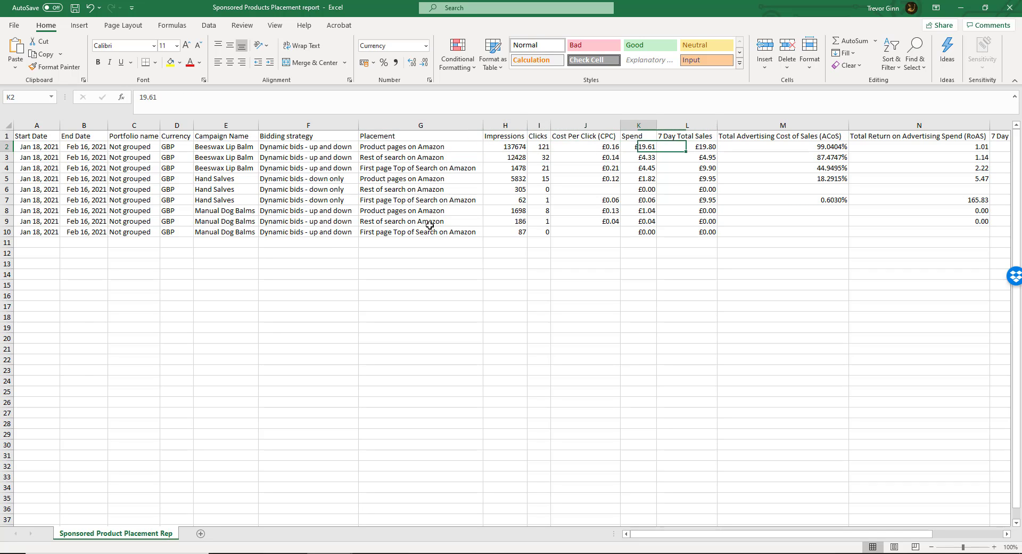
click(585, 146)
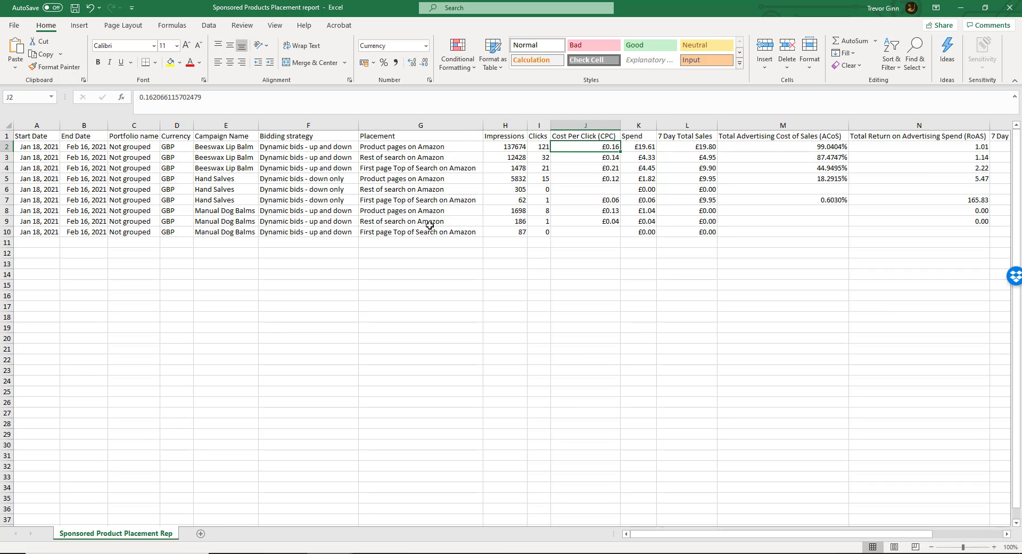
click(783, 146)
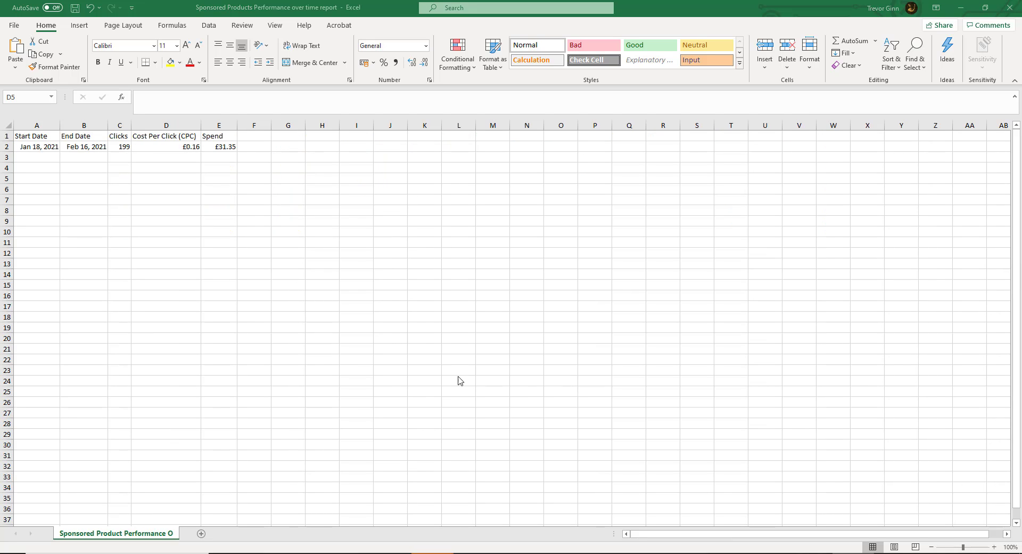
mouse_move(101, 147)
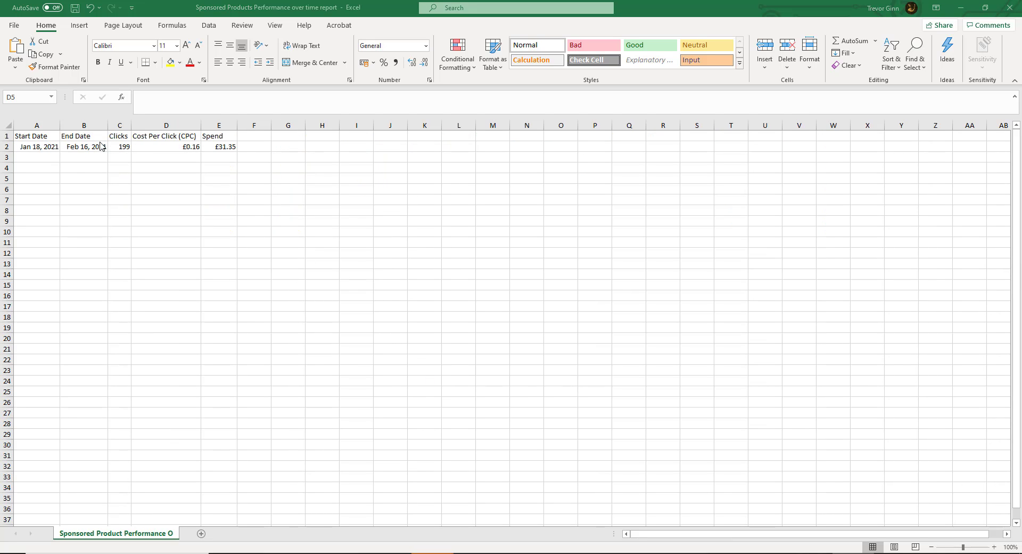
mouse_move(165, 144)
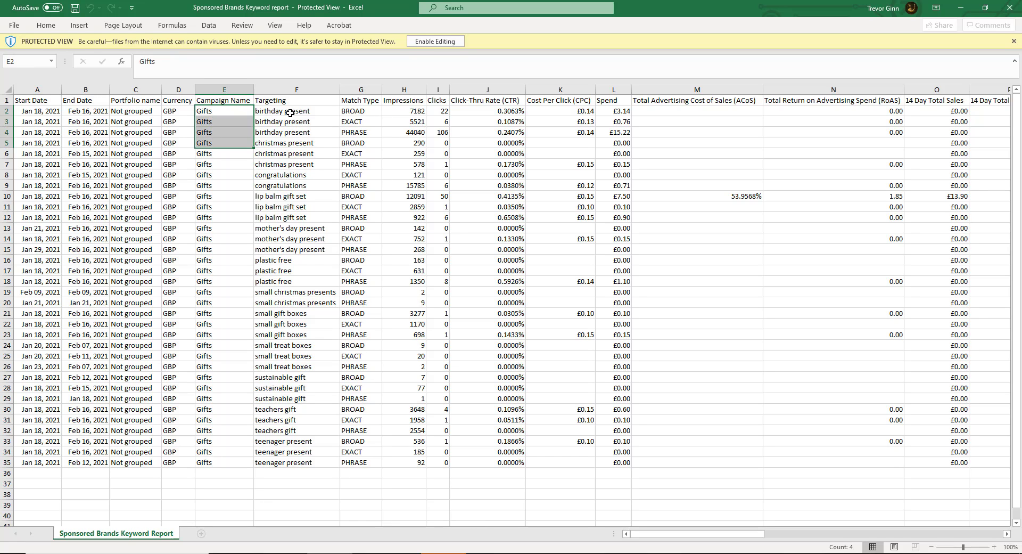
click(360, 111)
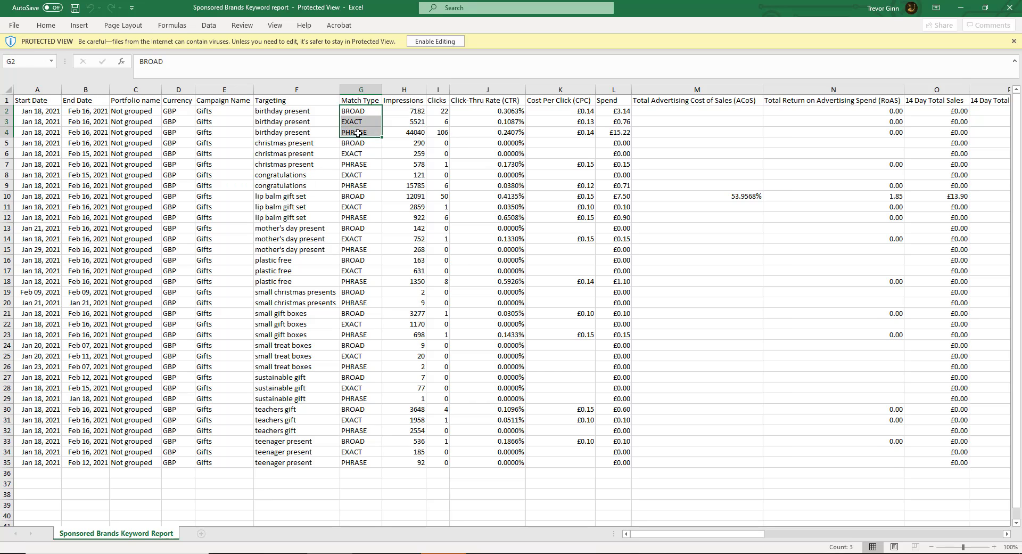
mouse_move(411, 115)
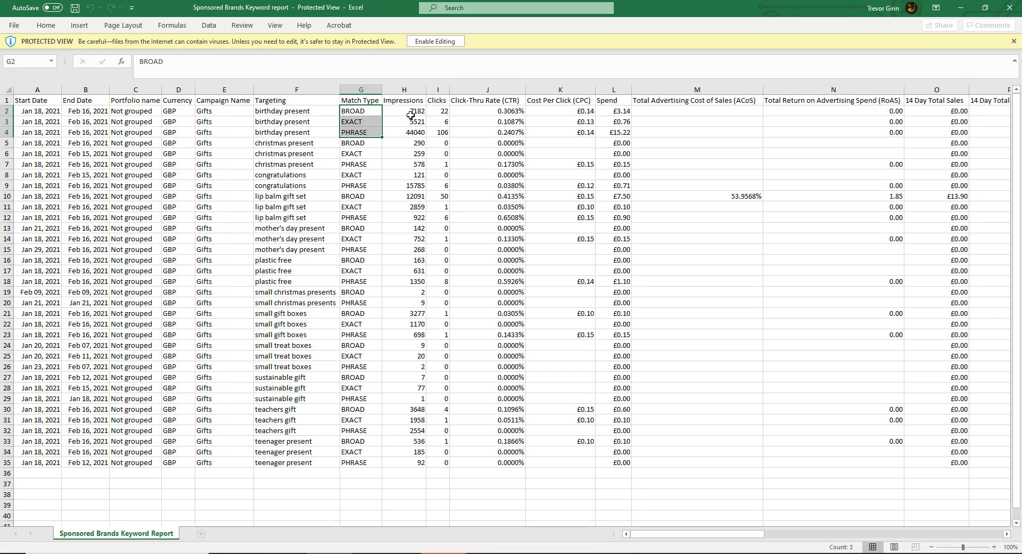
click(437, 111)
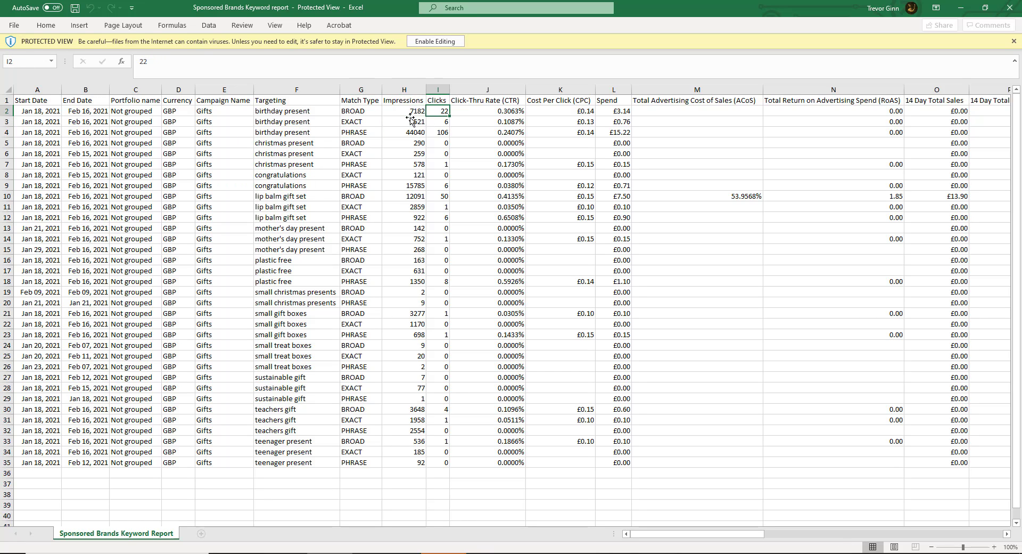
click(559, 110)
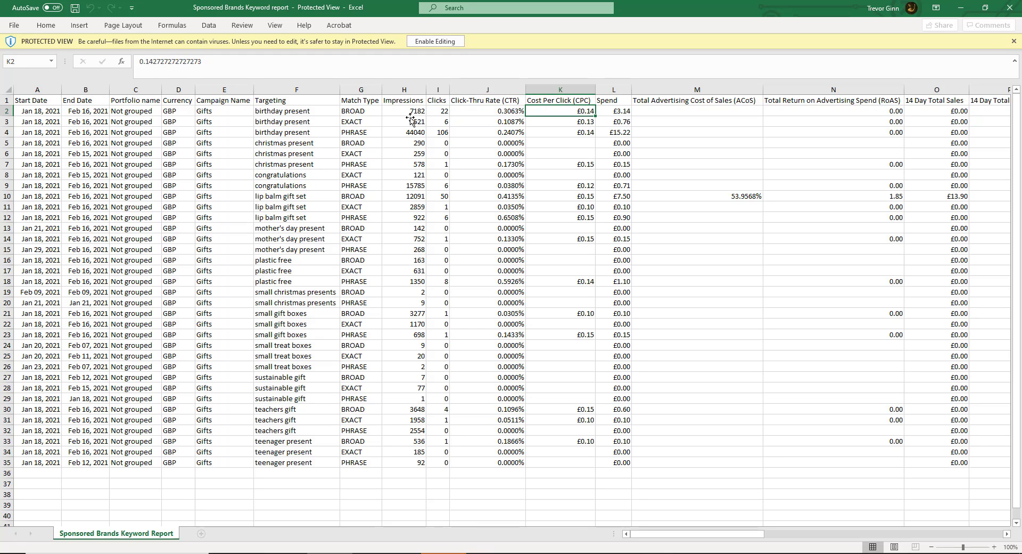
click(697, 154)
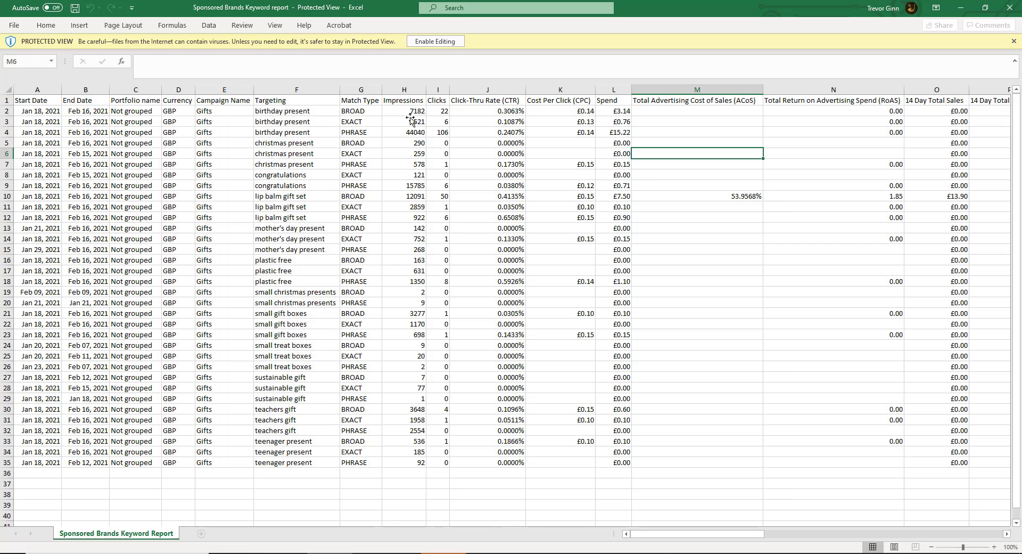
click(936, 153)
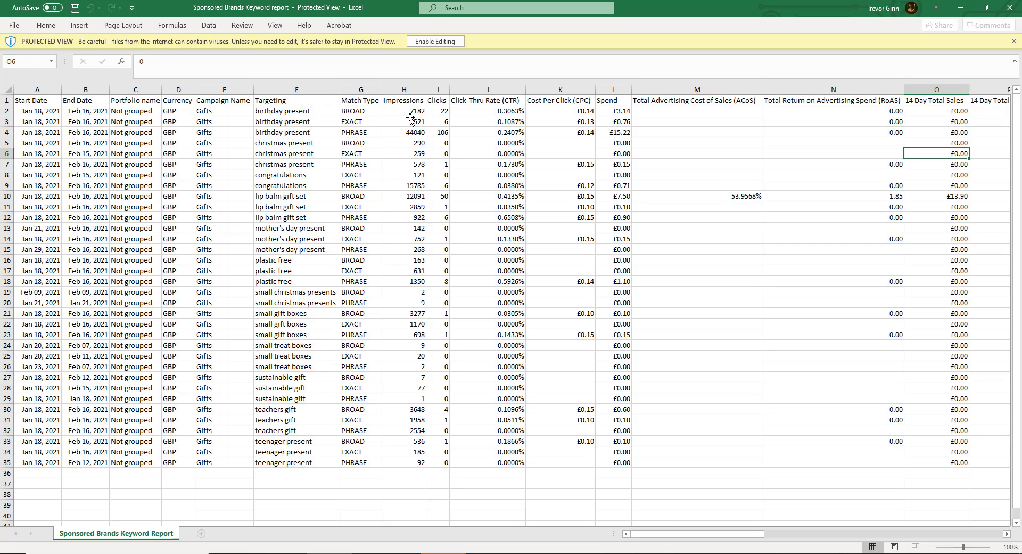
click(833, 153)
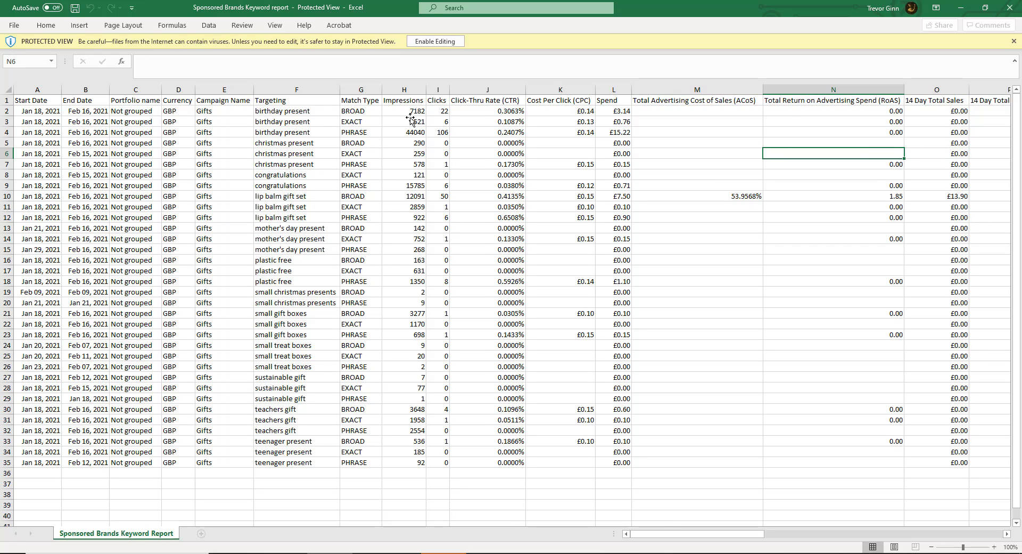
- Read the 14 Day New-to-brand Orders and % of Orders headings, then move to the Keyword placement report
scroll(right, 3)
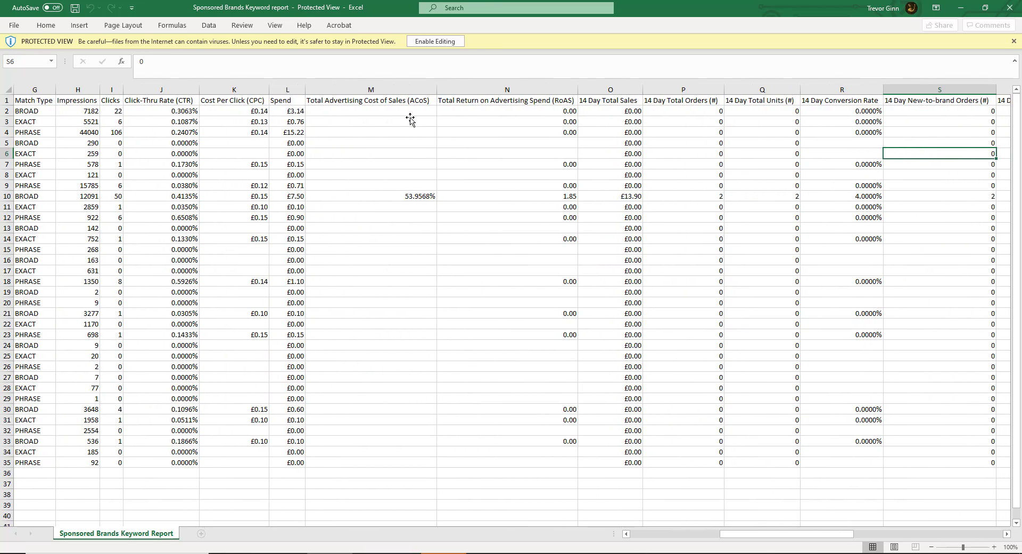
scroll(right, 3)
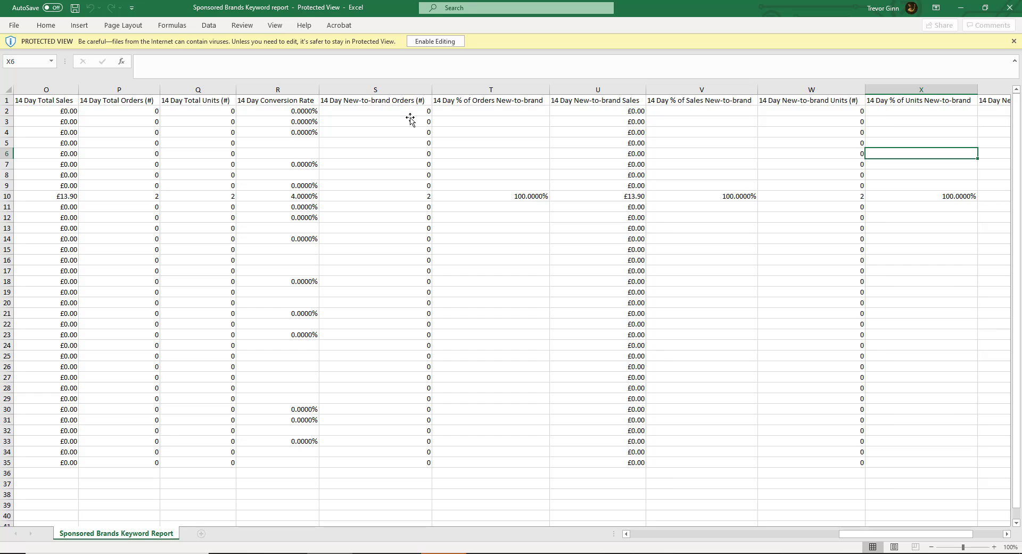
mouse_move(393, 102)
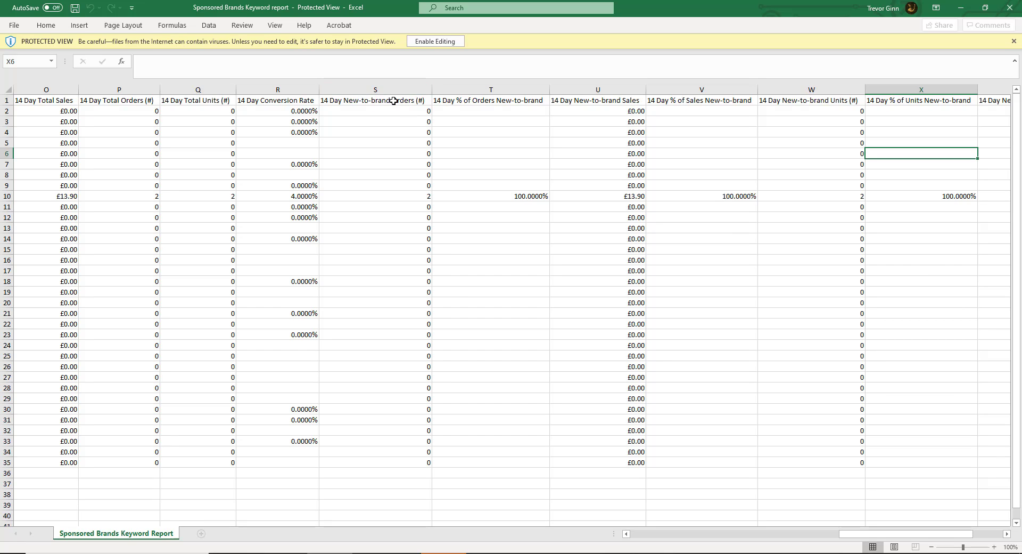
click(375, 100)
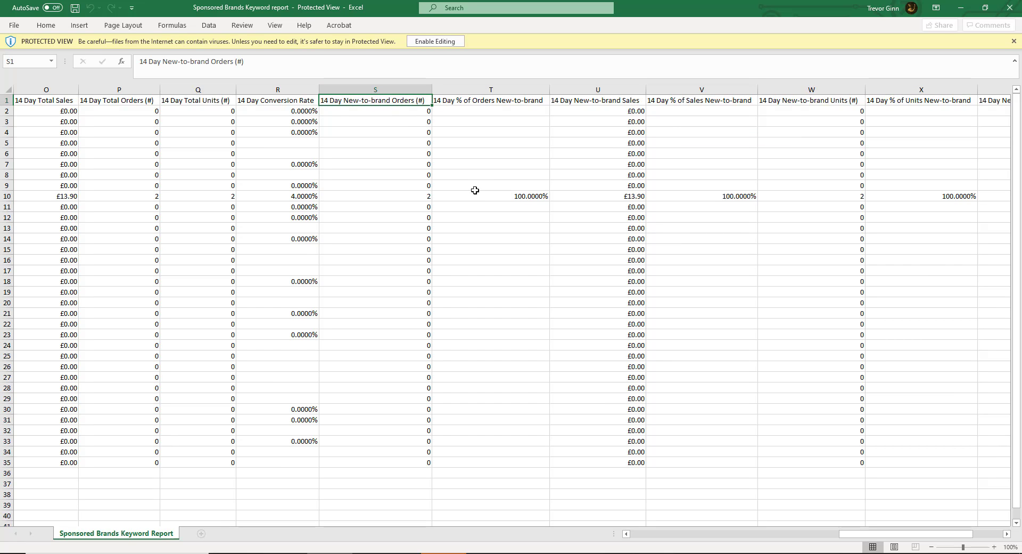
click(490, 100)
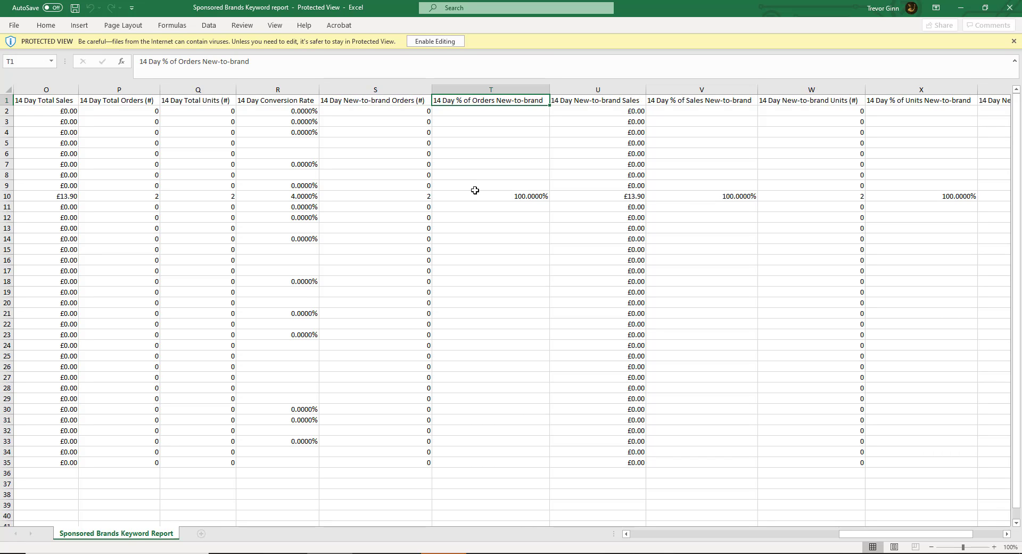
click(595, 100)
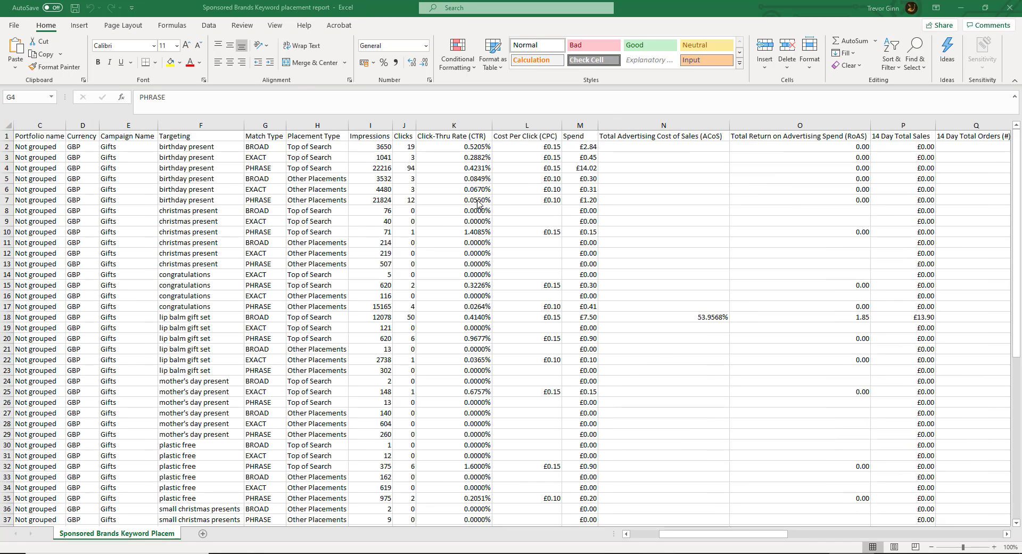
mouse_move(332, 156)
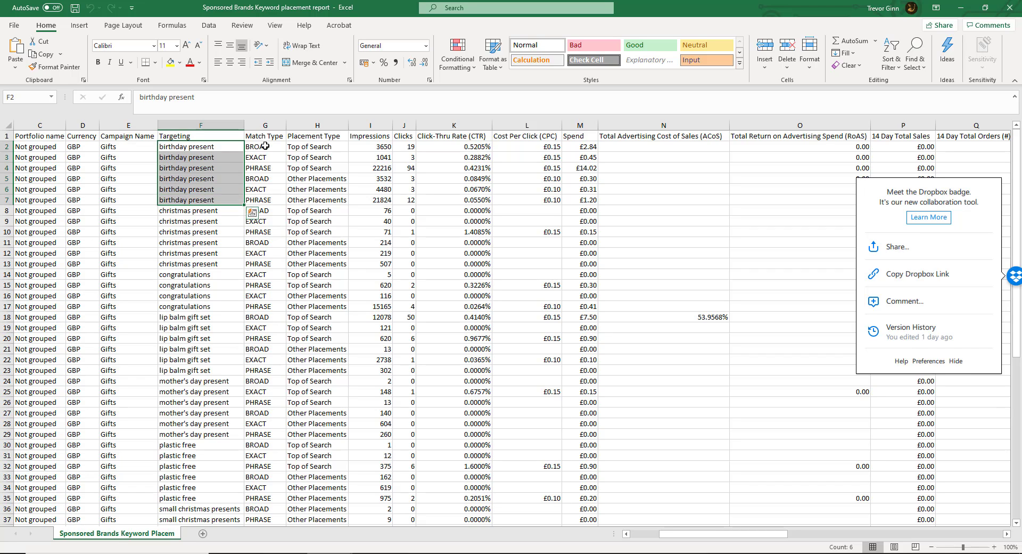
- Select the birthday present targeting and match type cells, then move to the Category benchmark report
click(264, 146)
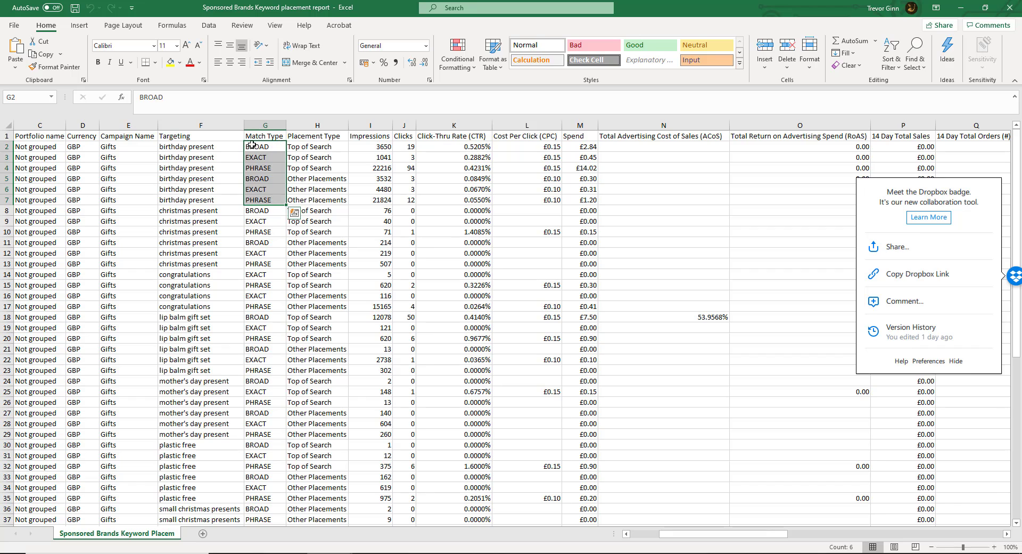
click(200, 145)
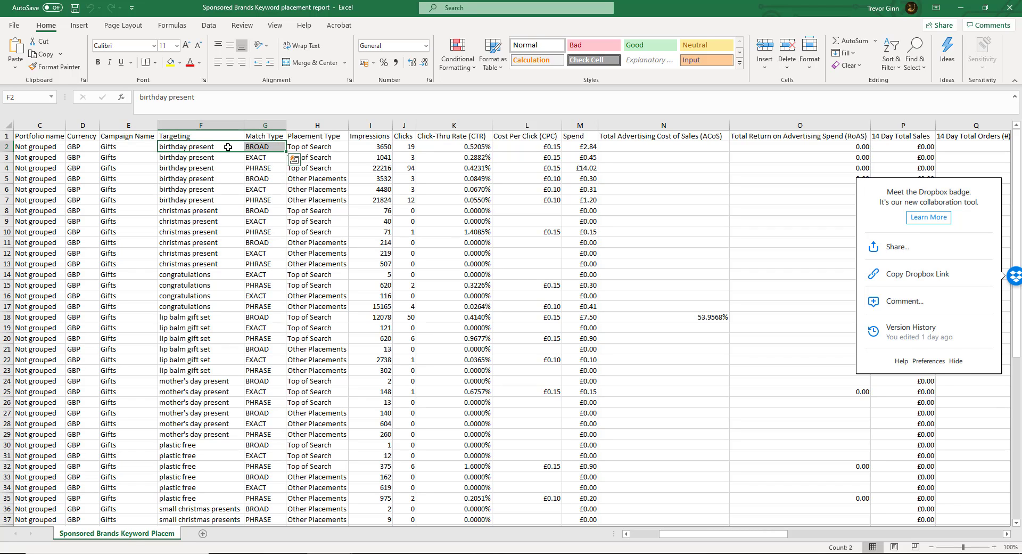
click(201, 178)
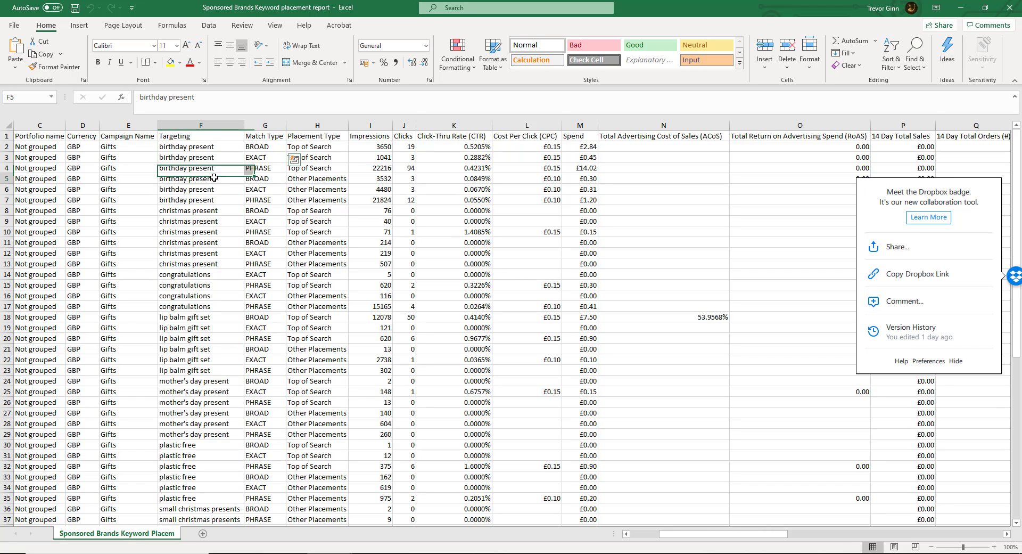
click(319, 178)
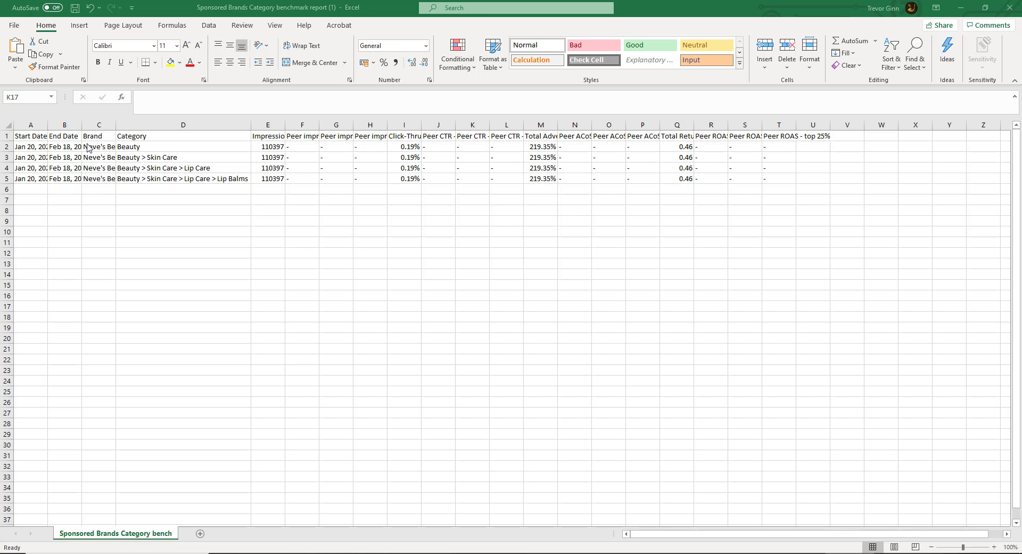
click(182, 146)
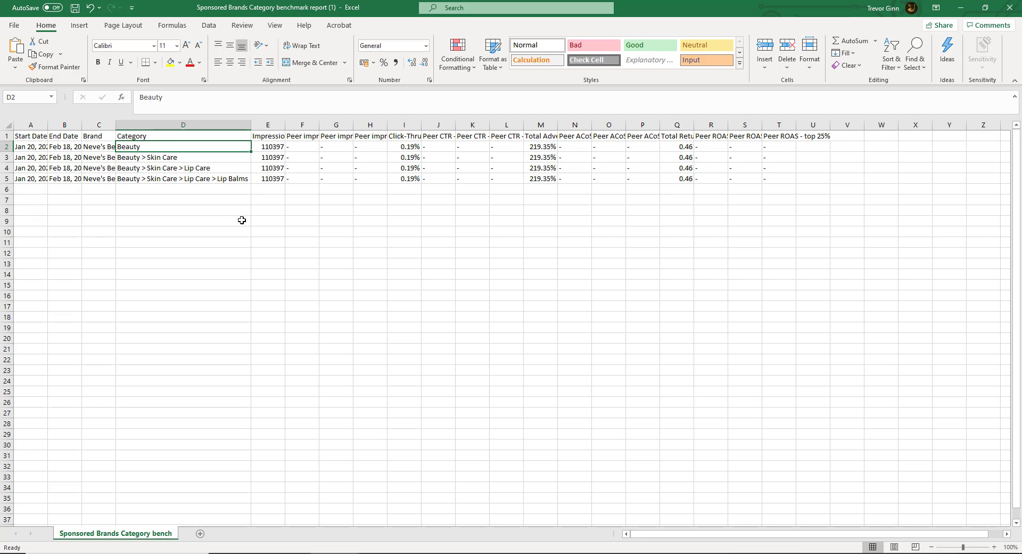
click(267, 146)
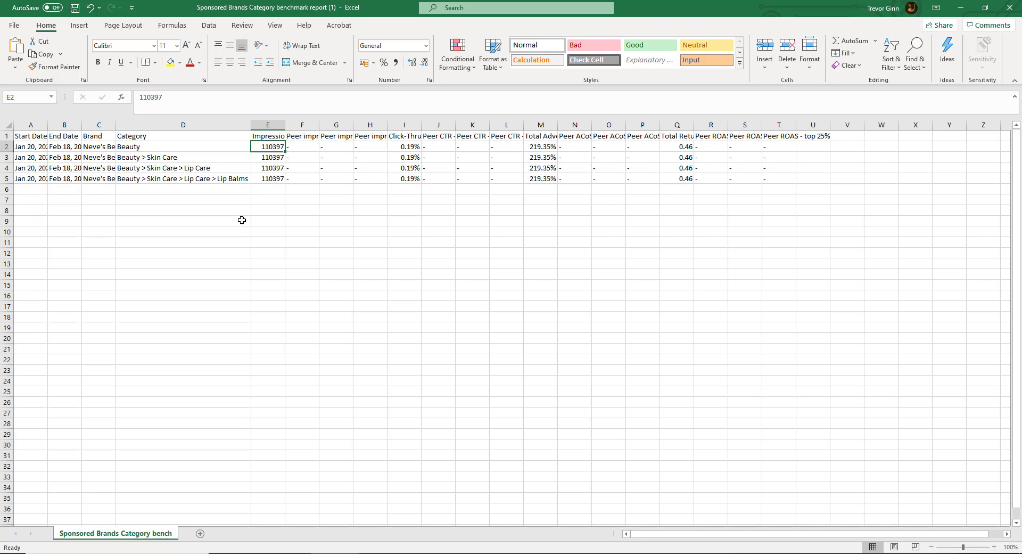
click(301, 135)
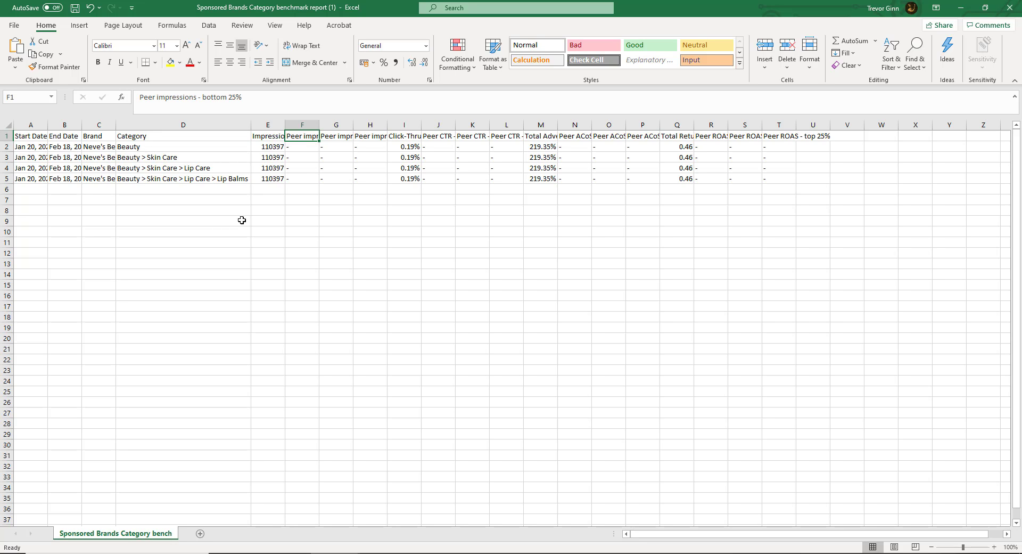
click(336, 135)
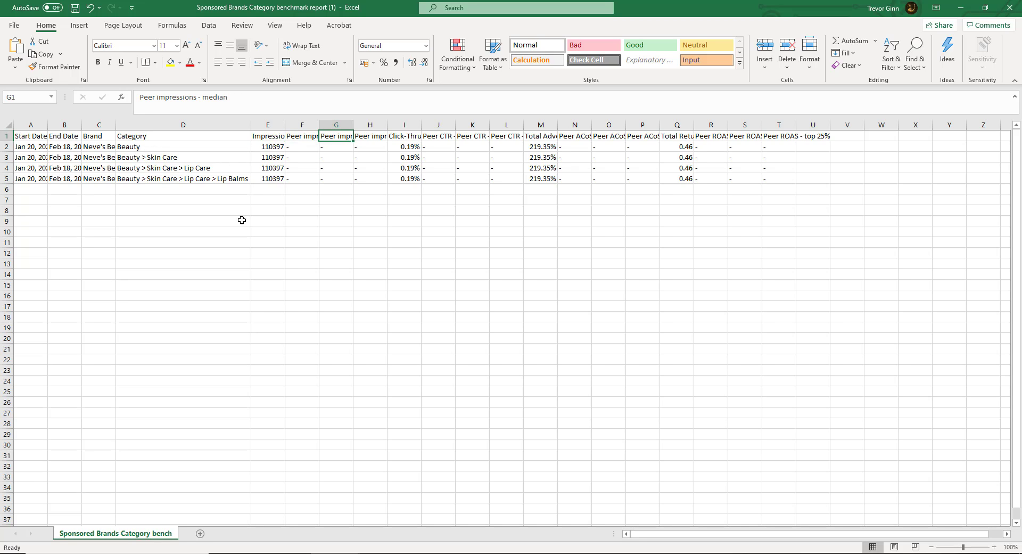
click(370, 135)
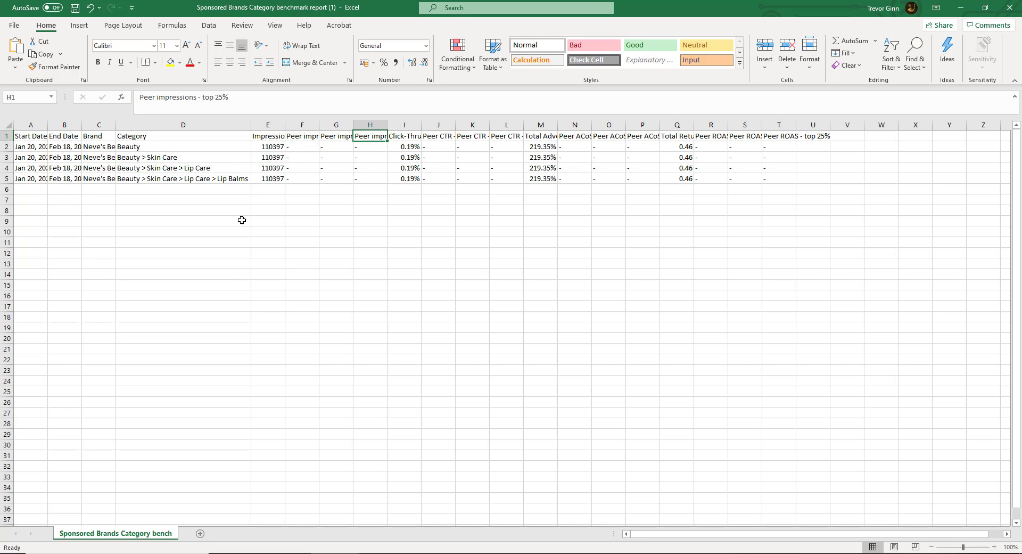
click(404, 136)
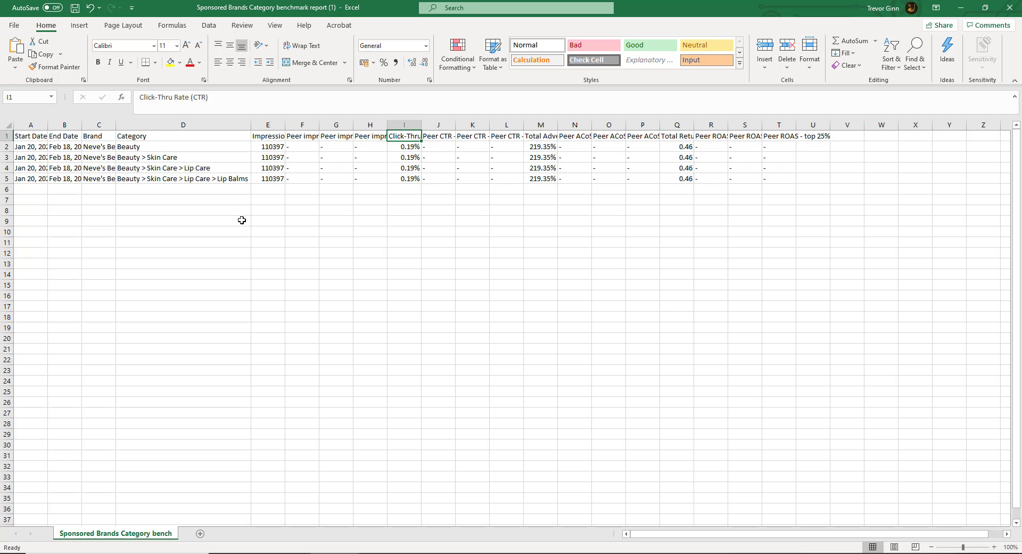
click(472, 135)
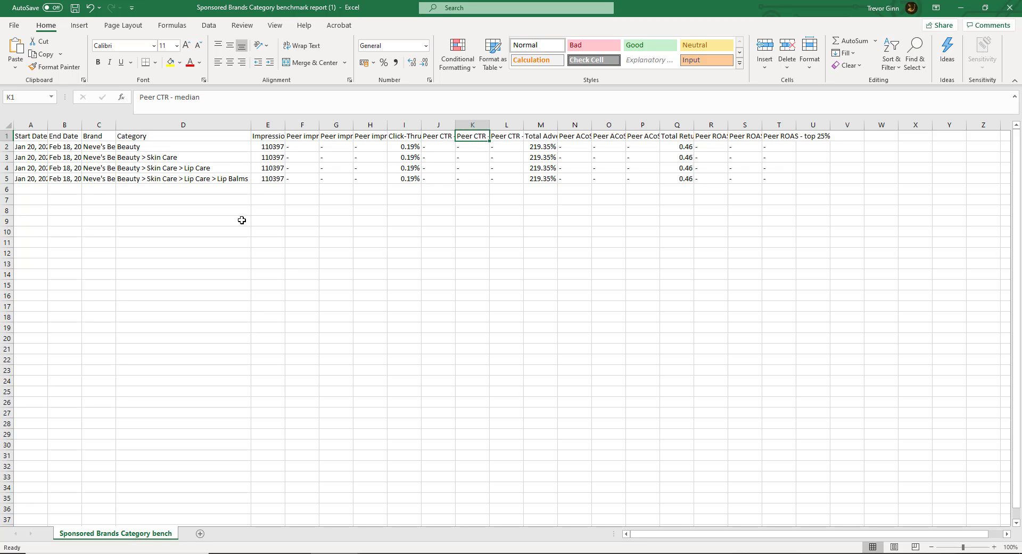
click(574, 135)
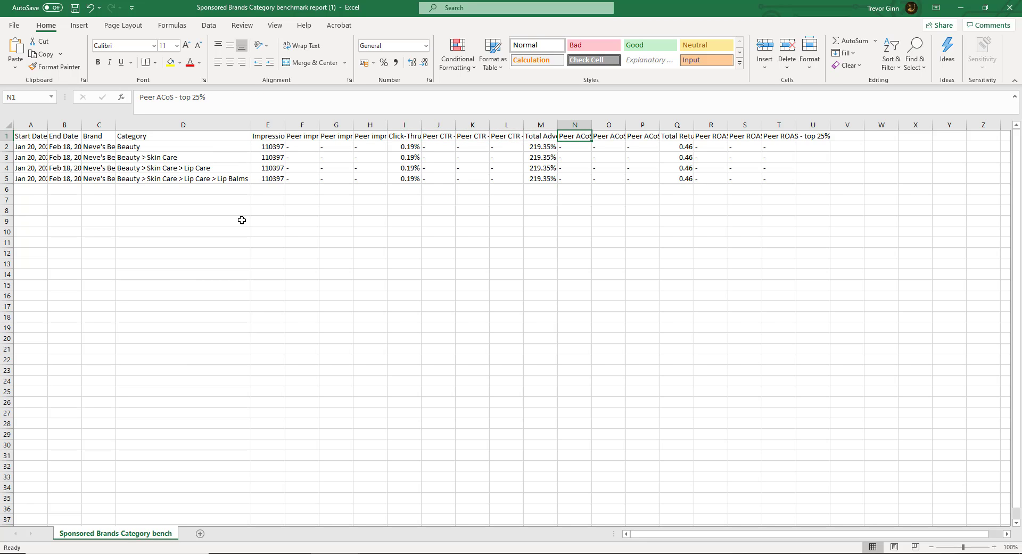
click(676, 135)
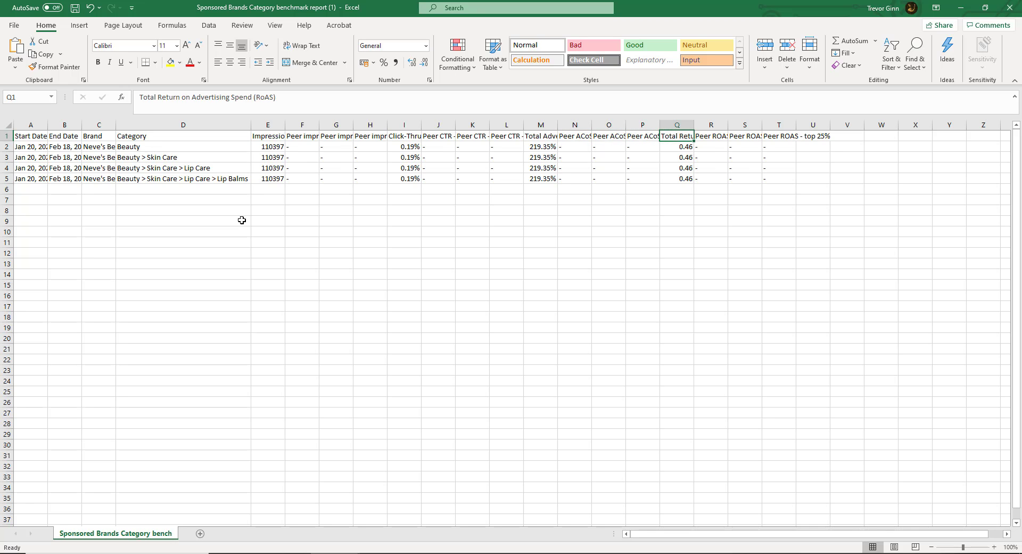
click(711, 136)
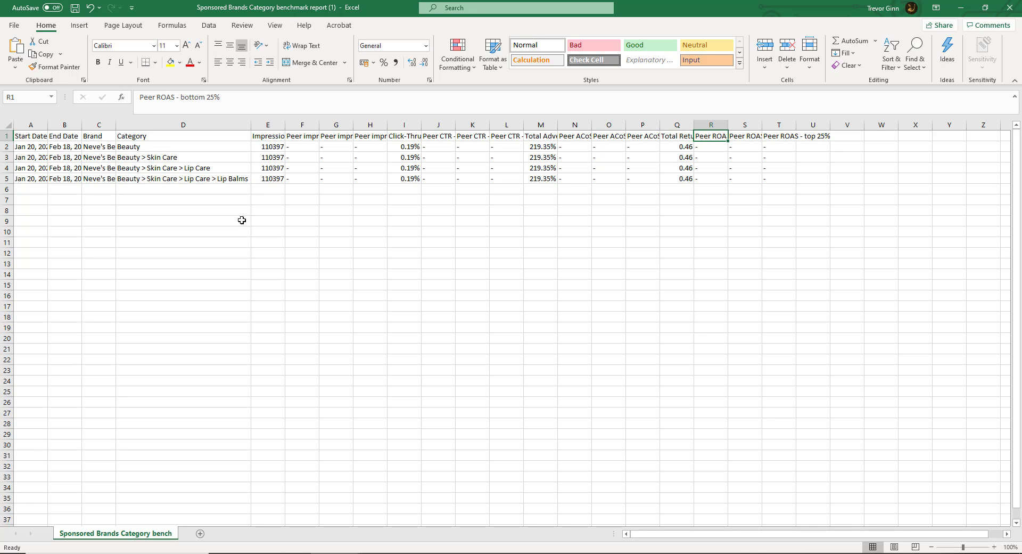